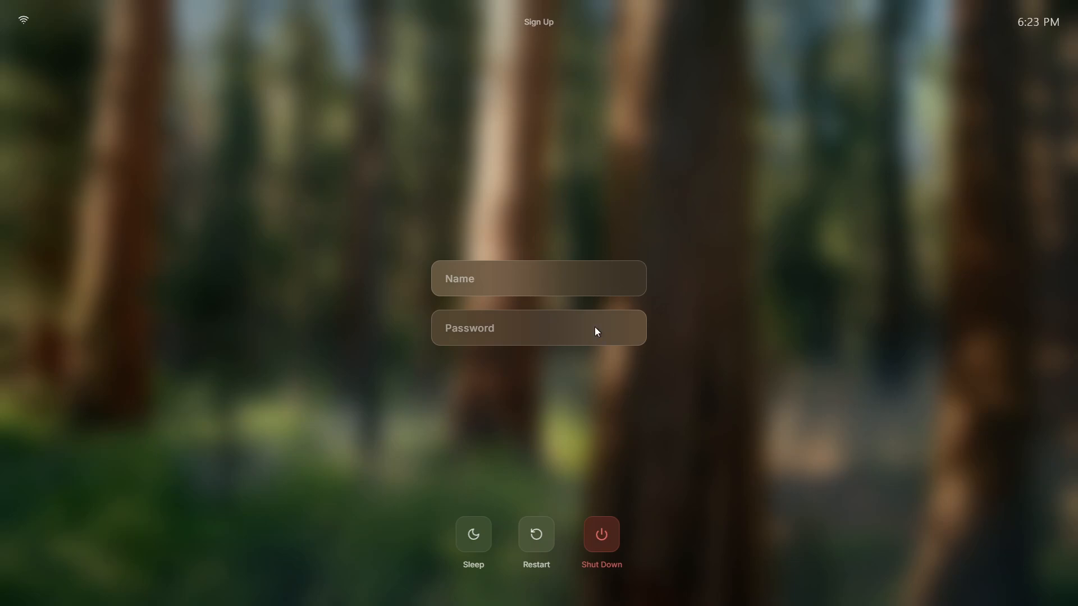
mouse_move(604, 235)
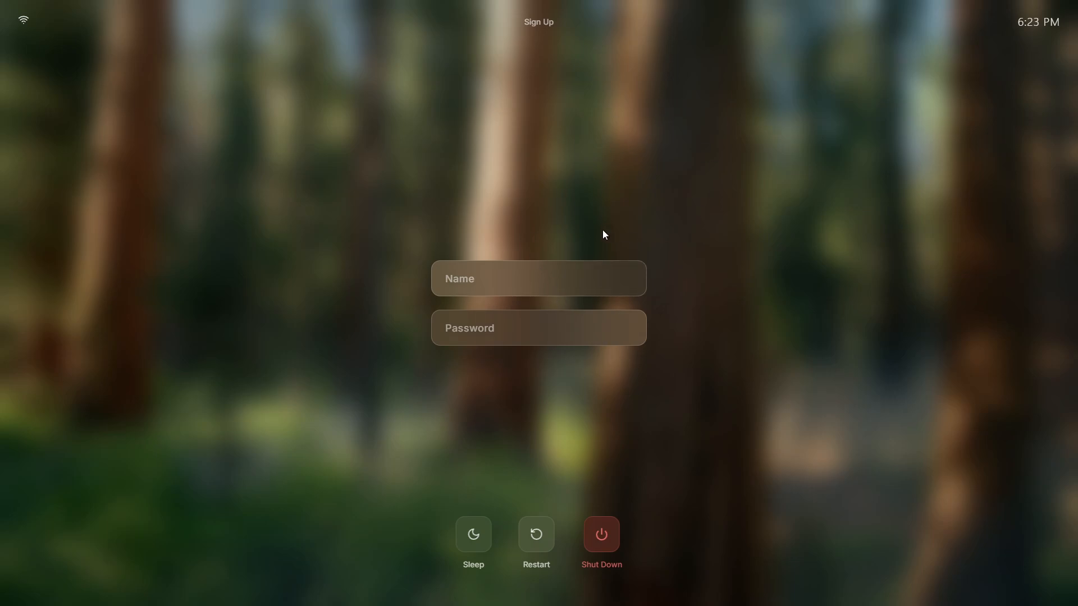
mouse_move(563, 156)
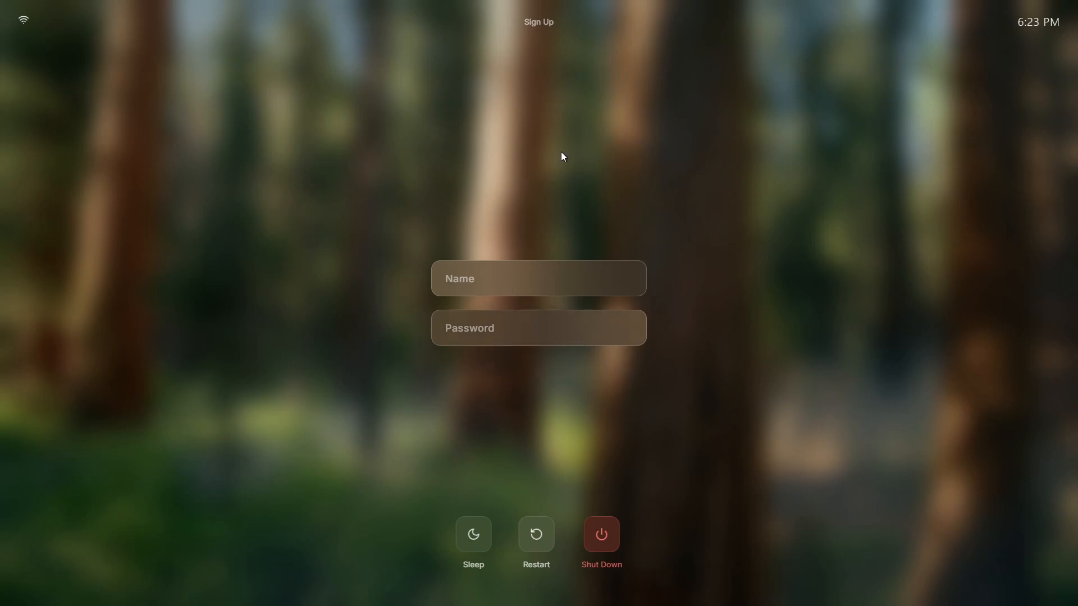
mouse_move(336, 171)
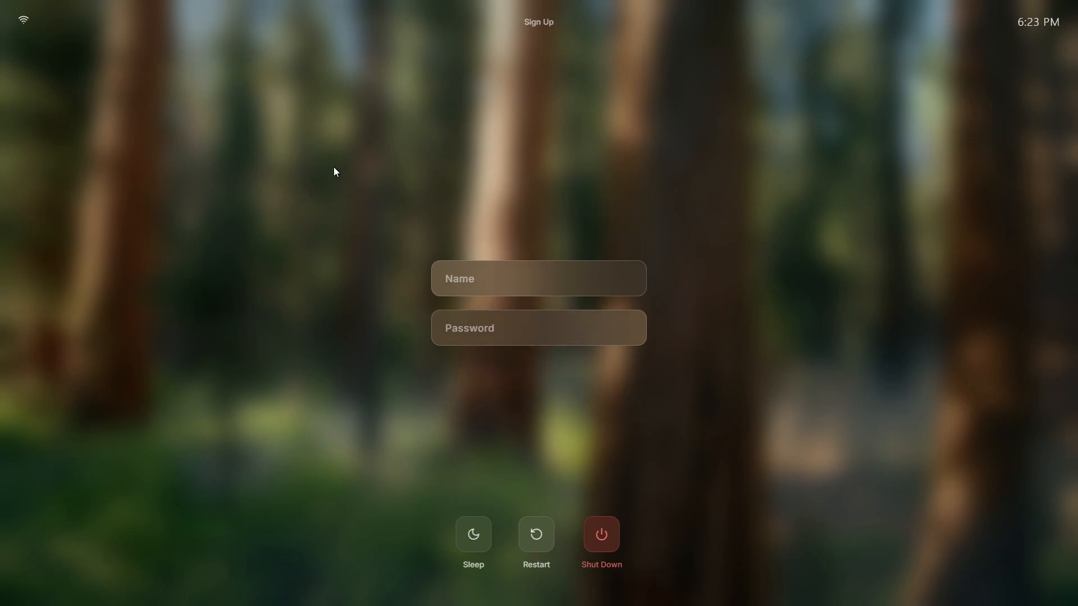
- Set the loader's time zone to United States, New York
click(1038, 22)
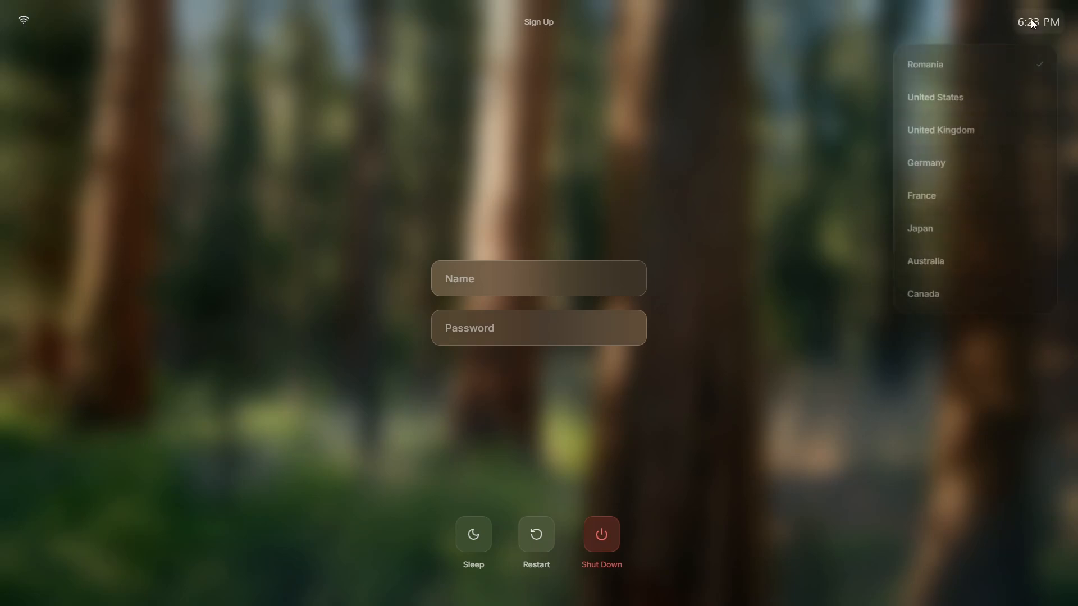
click(935, 97)
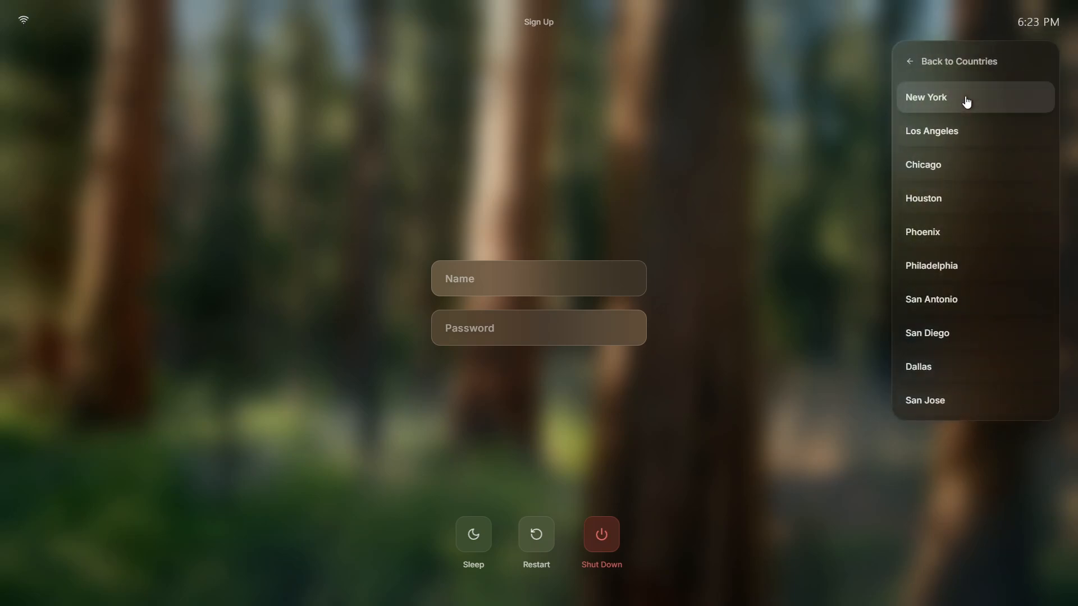
click(925, 96)
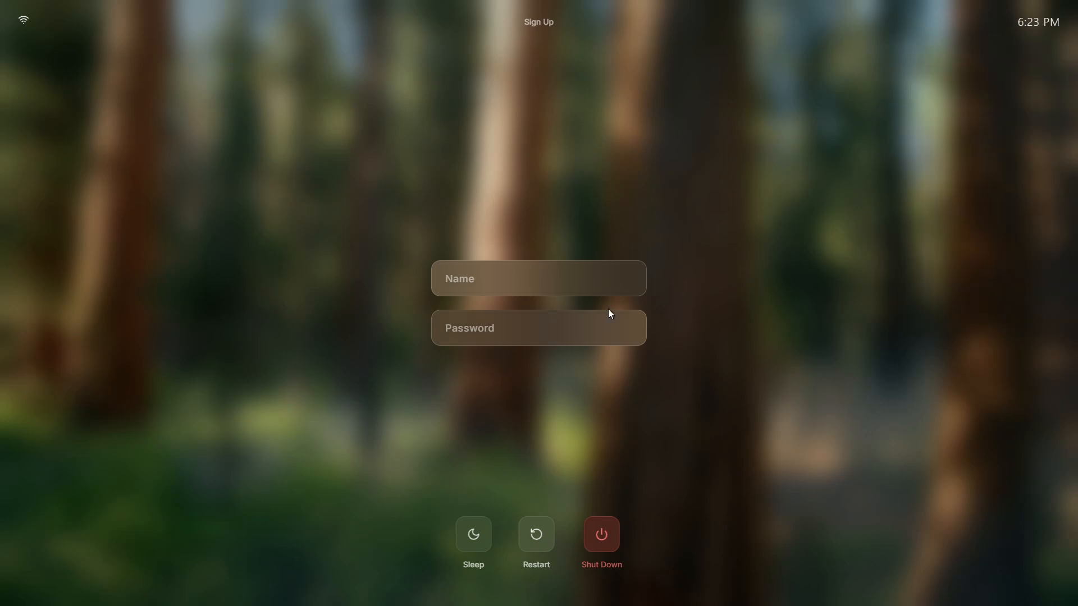
mouse_move(701, 305)
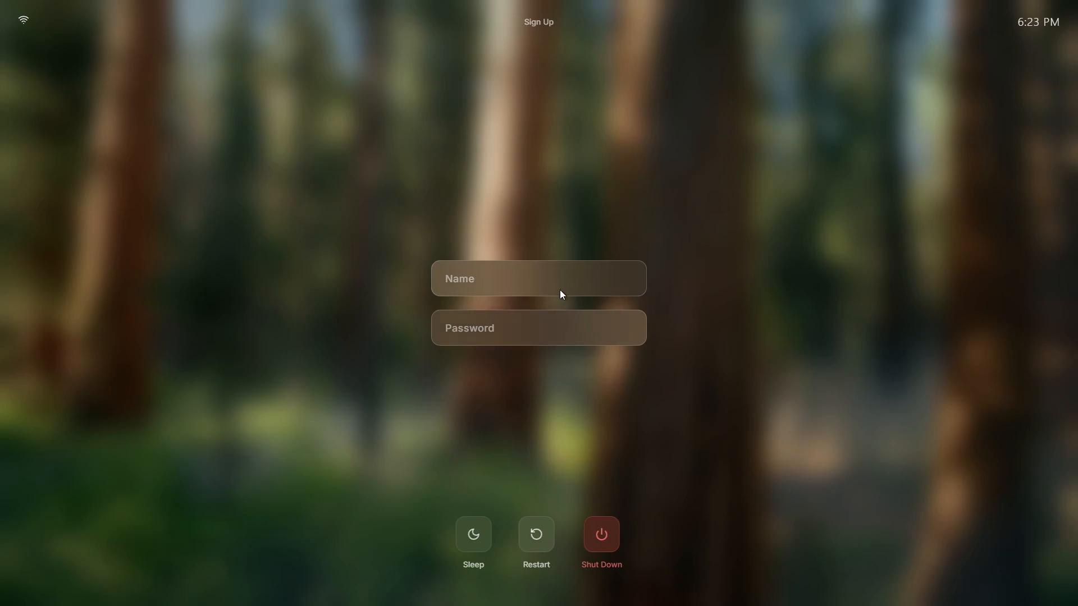
- Sign up a new account named 'test' with a password and reach the loader desktop
click(537, 279)
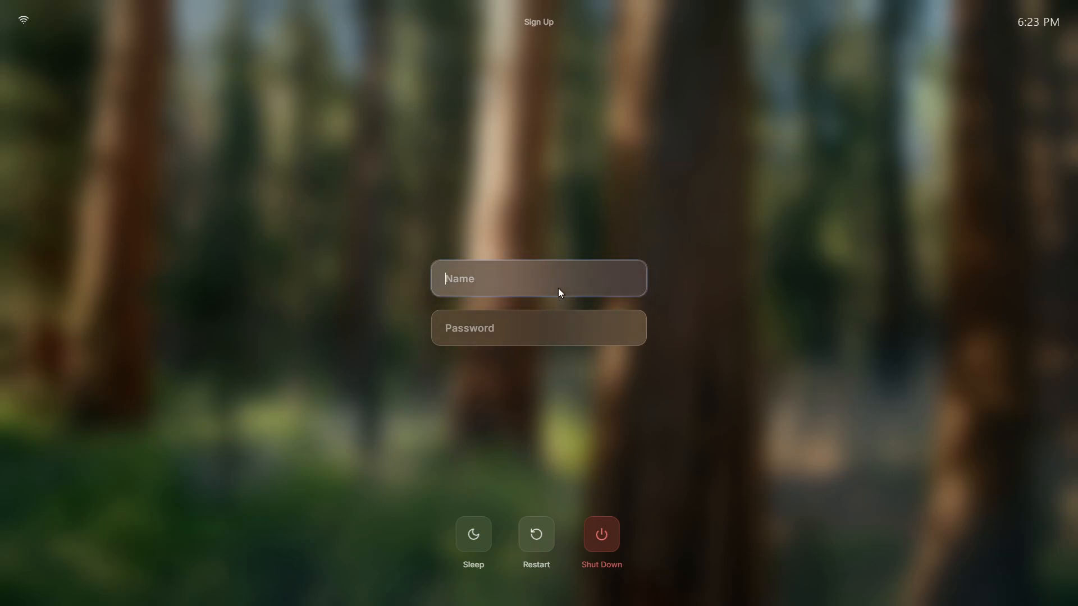
text(test)
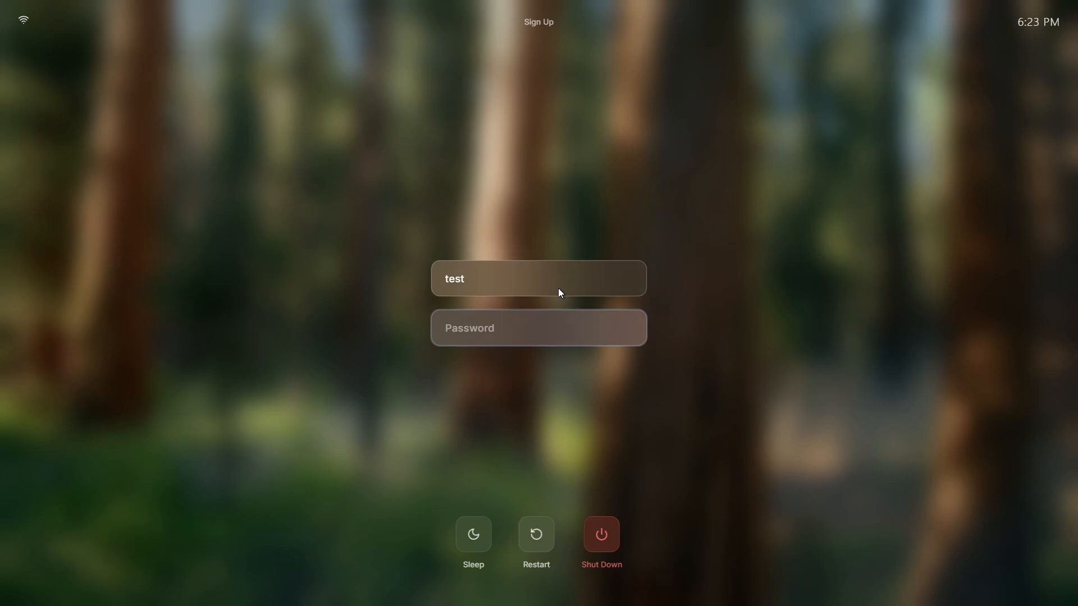
text(••••)
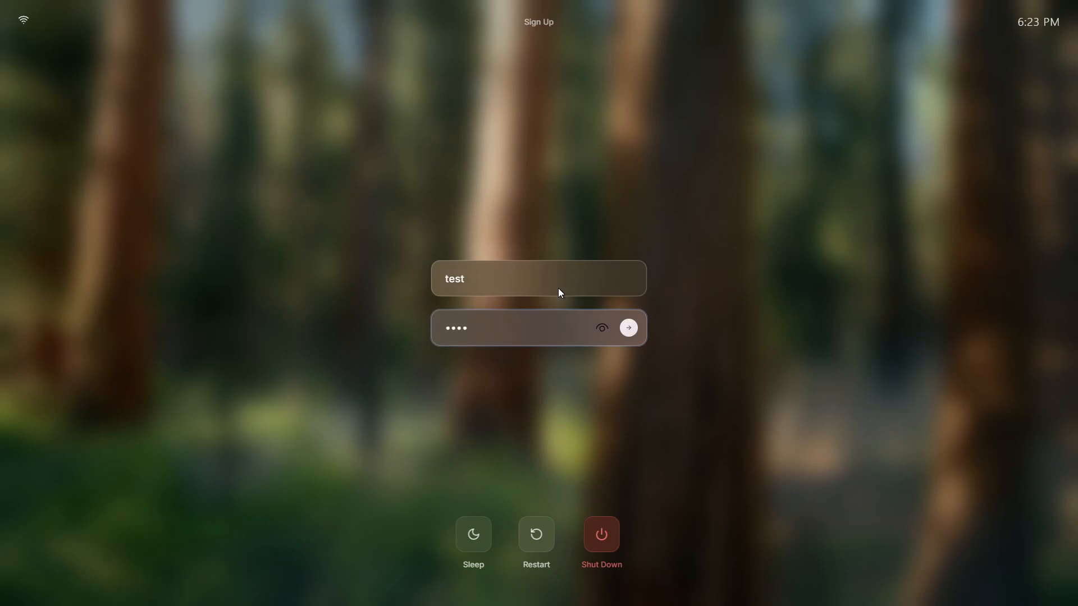
click(627, 326)
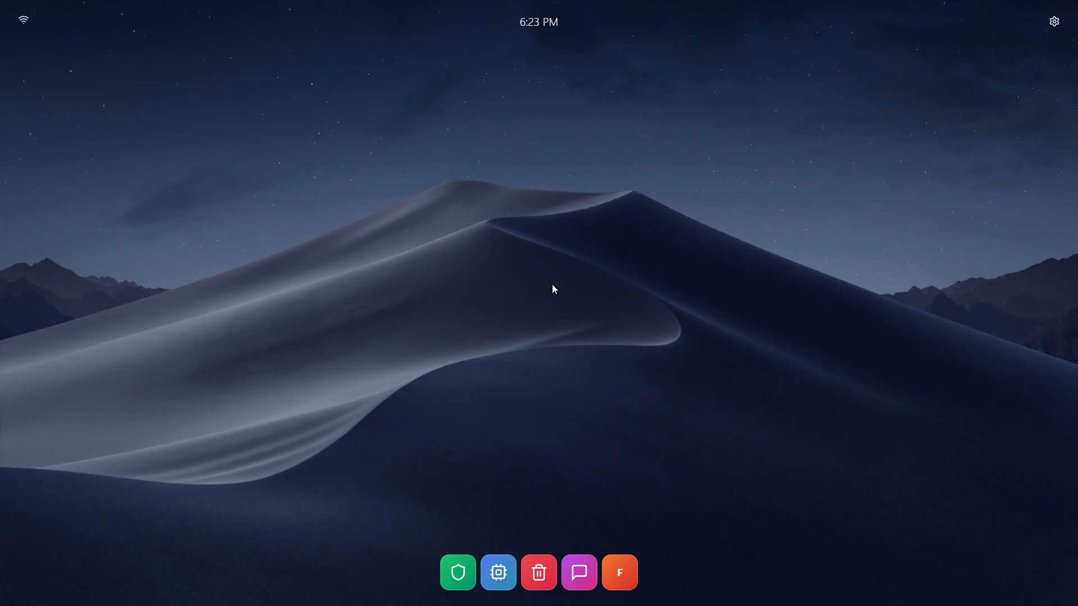
click(457, 572)
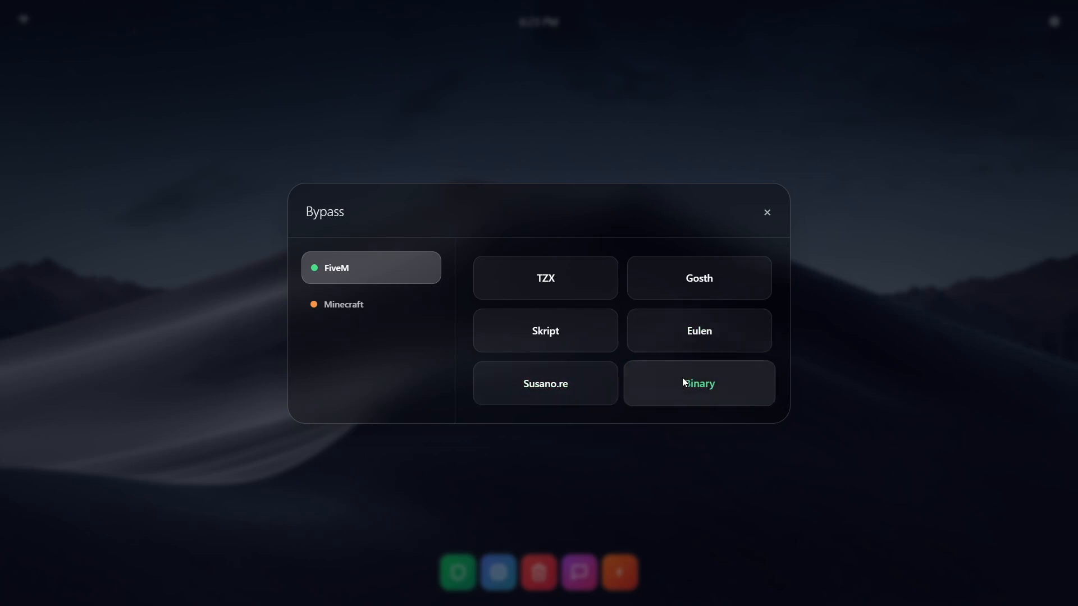
click(699, 383)
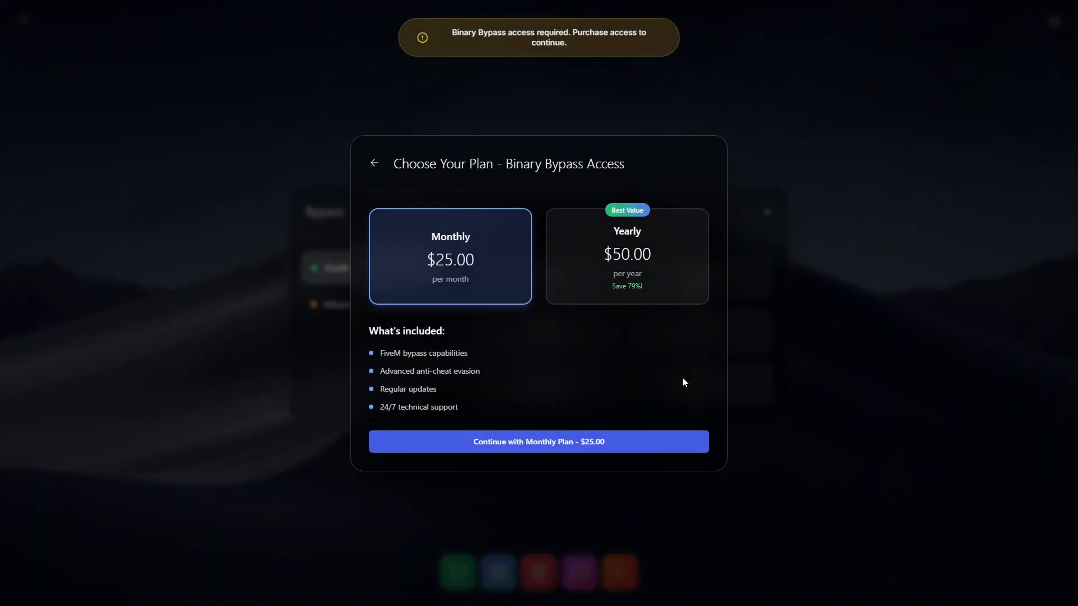
click(537, 441)
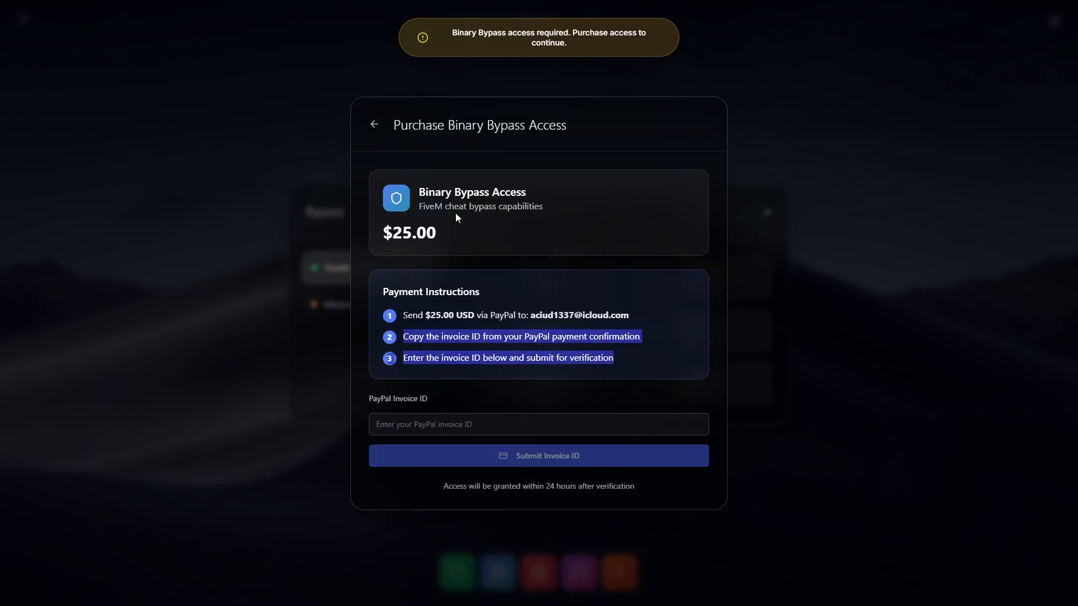
click(374, 124)
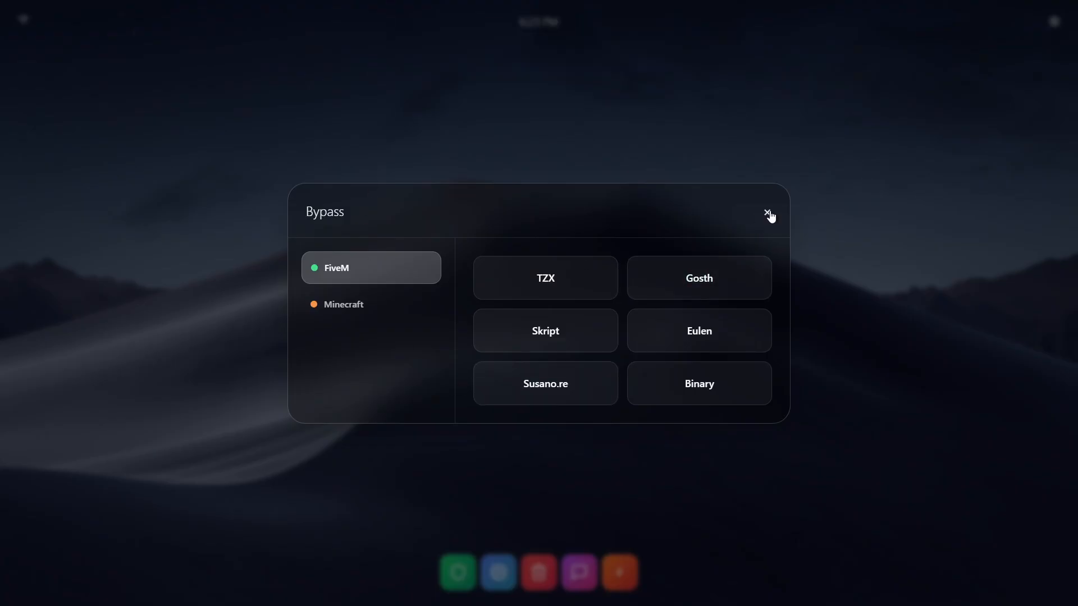
click(498, 571)
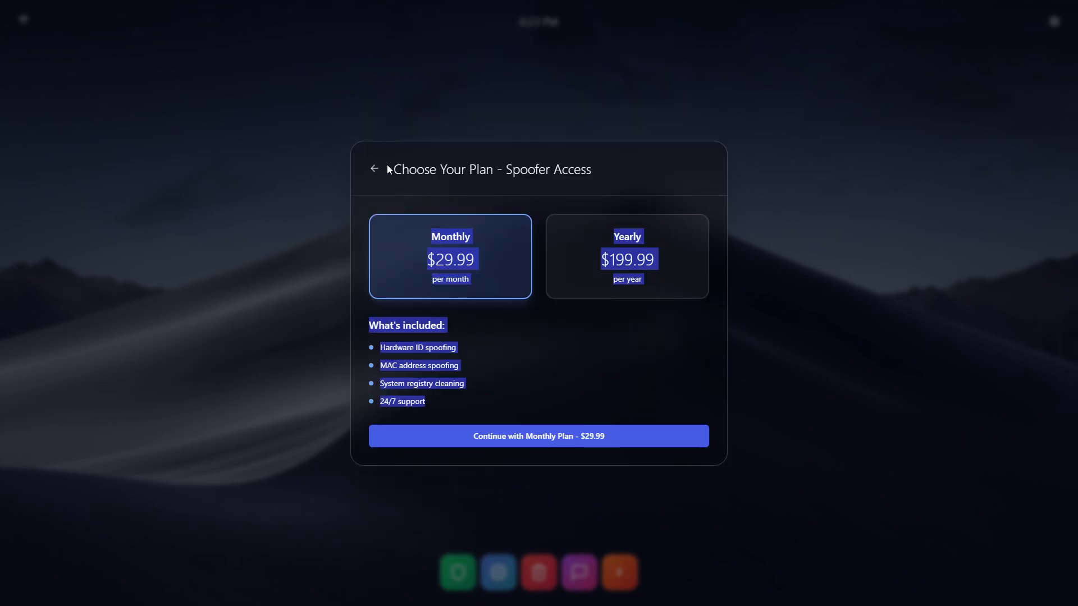
click(374, 169)
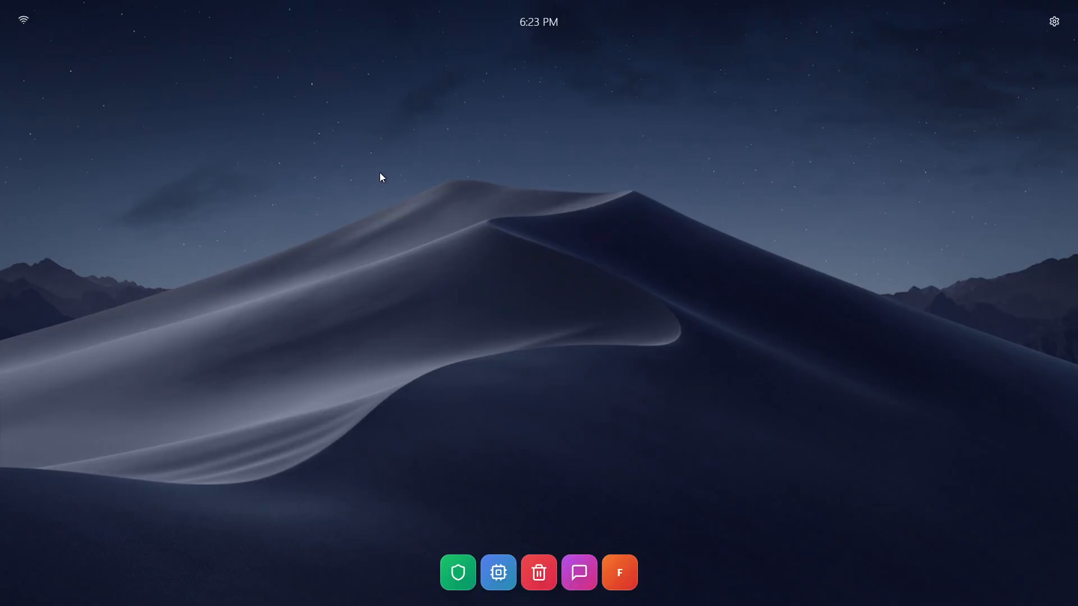
mouse_move(580, 571)
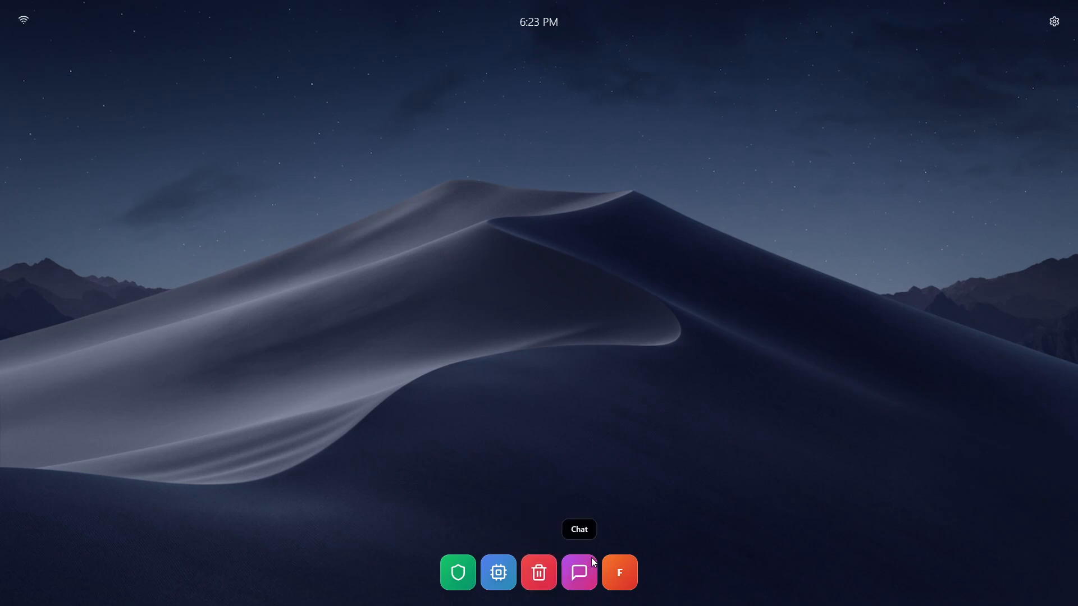
- Post the message 'yo wsp guys' in Global Chat from the new account
click(579, 572)
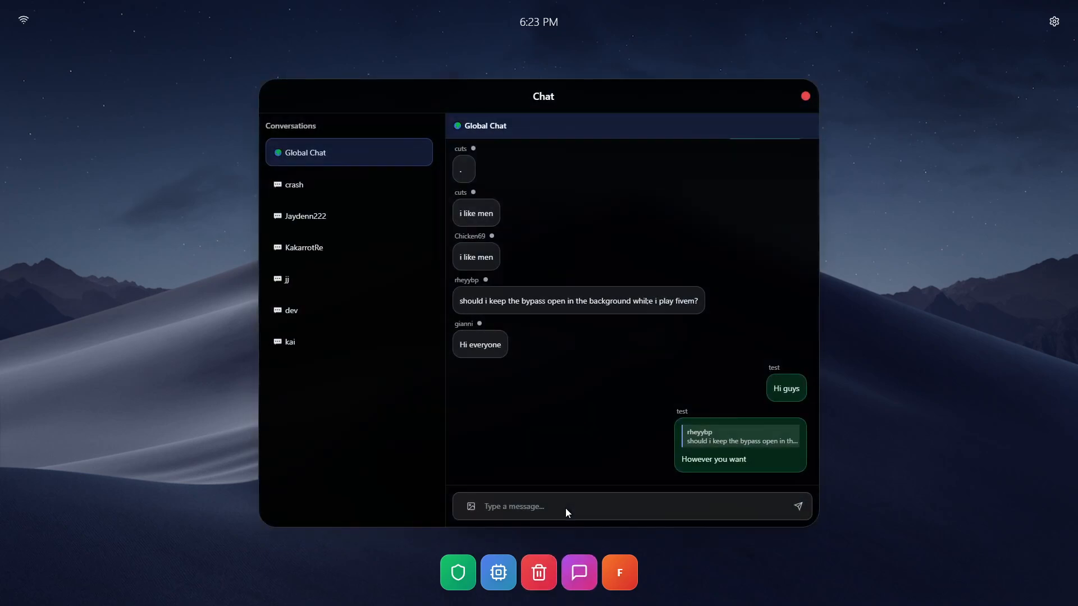
text(yo wsp gu)
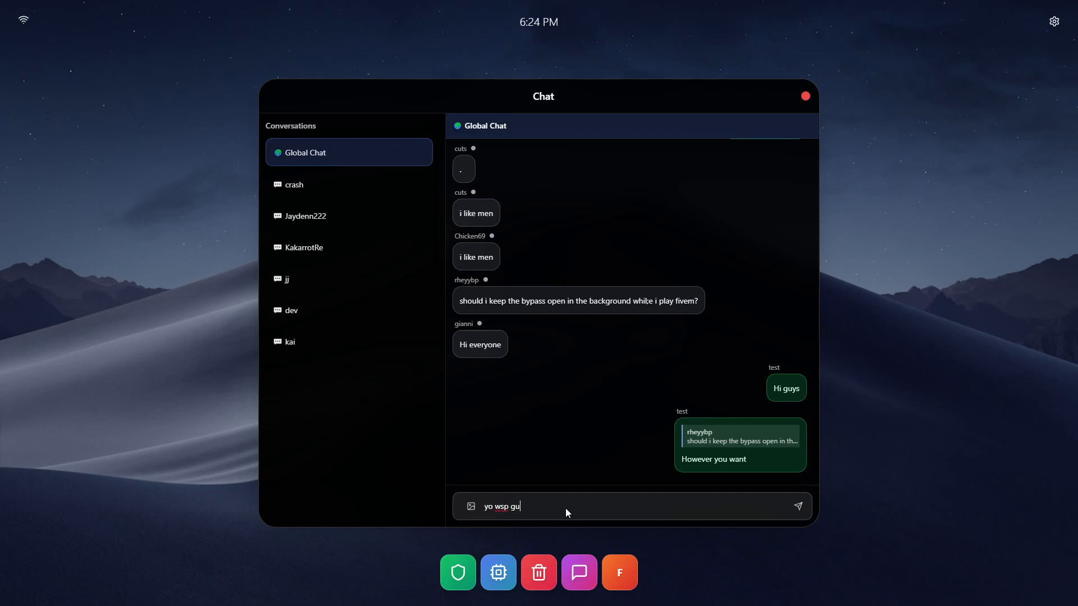
click(798, 506)
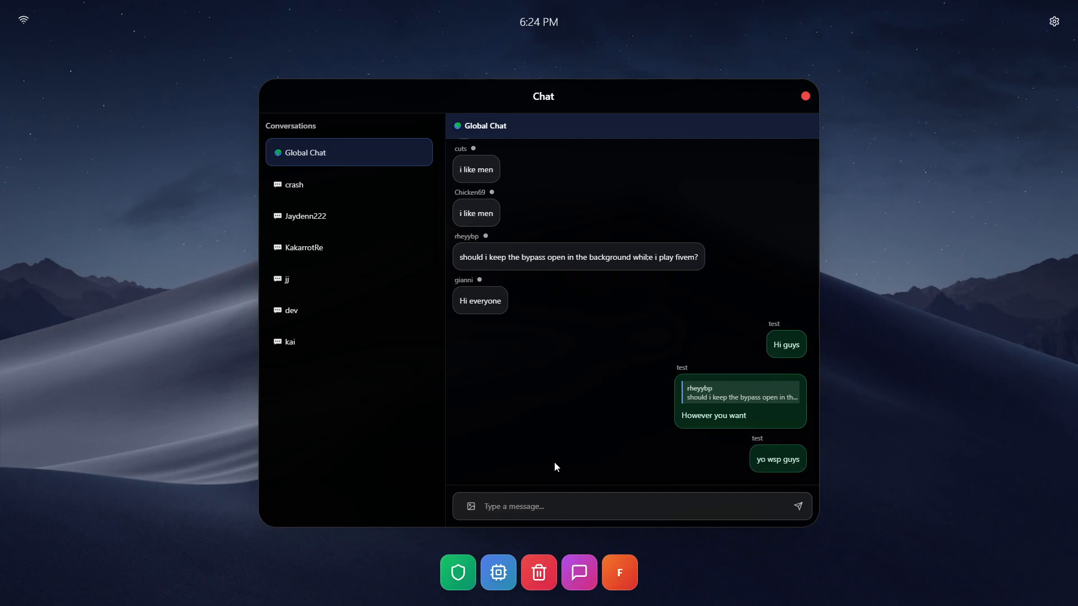
mouse_move(556, 413)
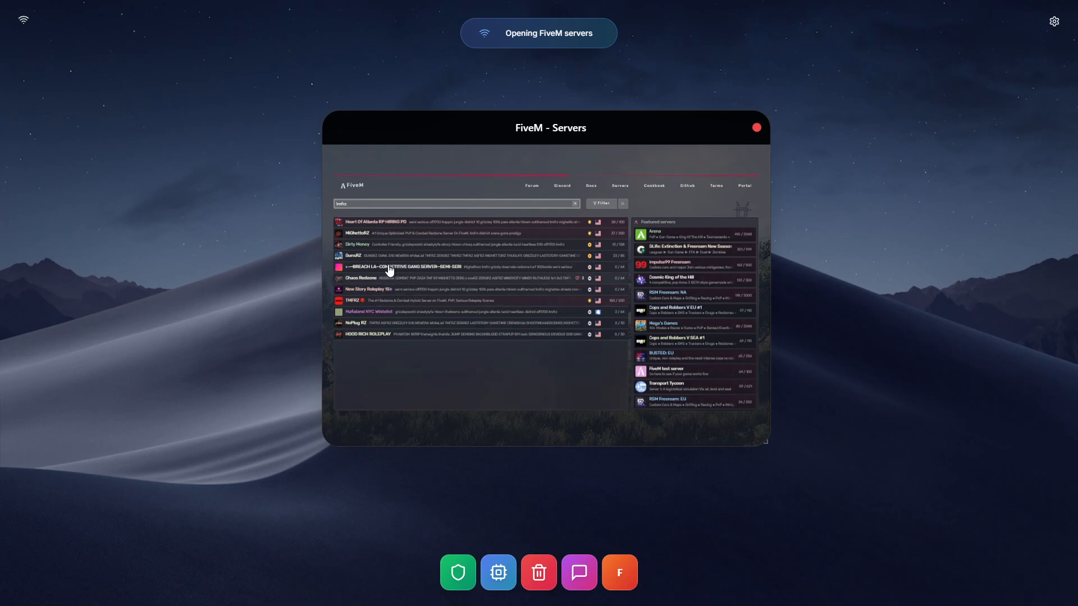
click(454, 204)
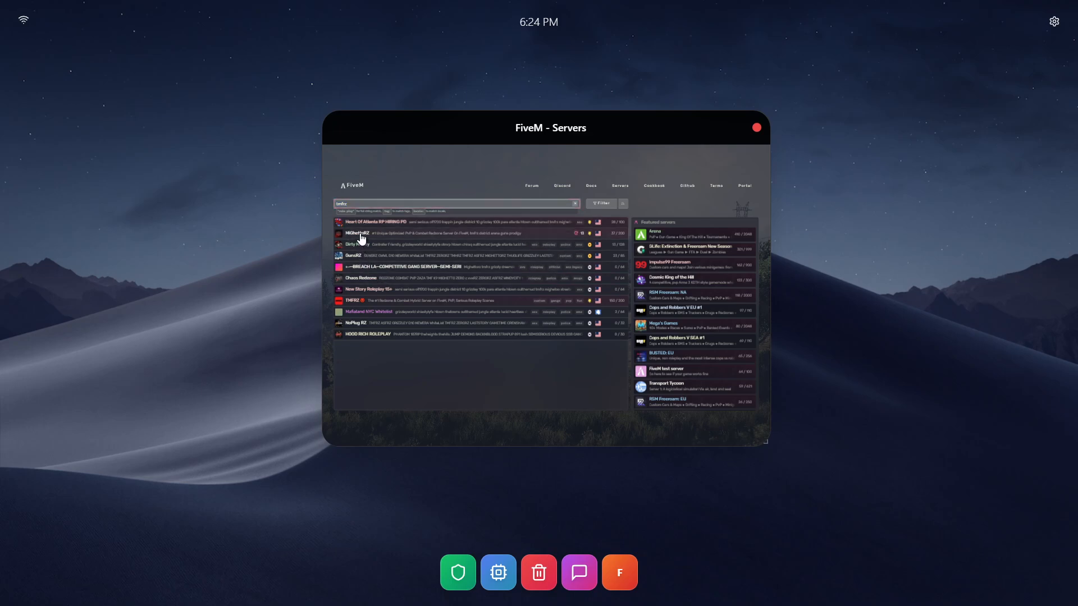
click(357, 234)
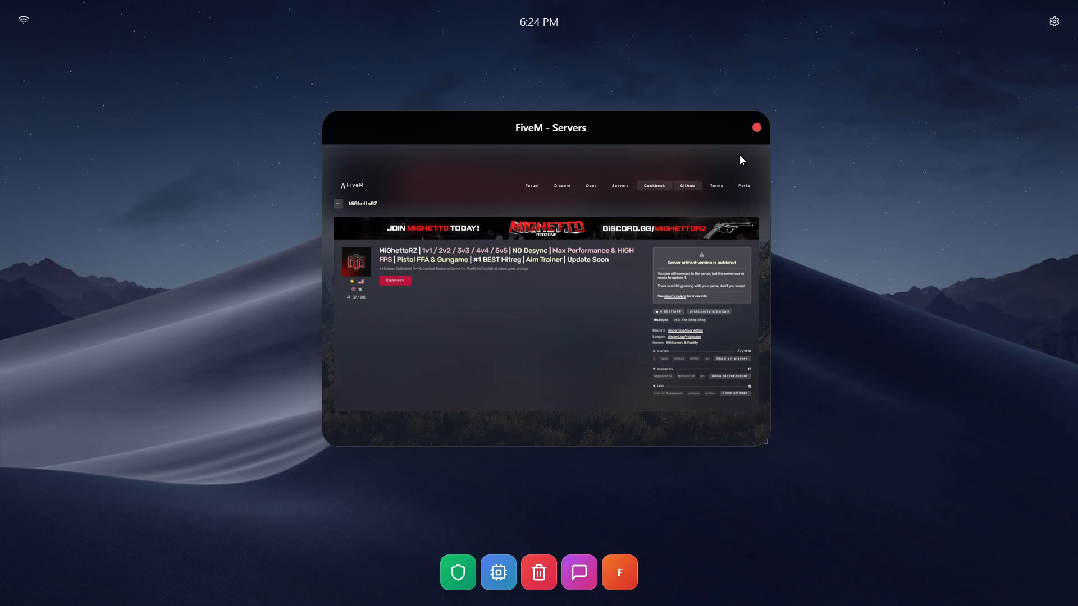
click(756, 126)
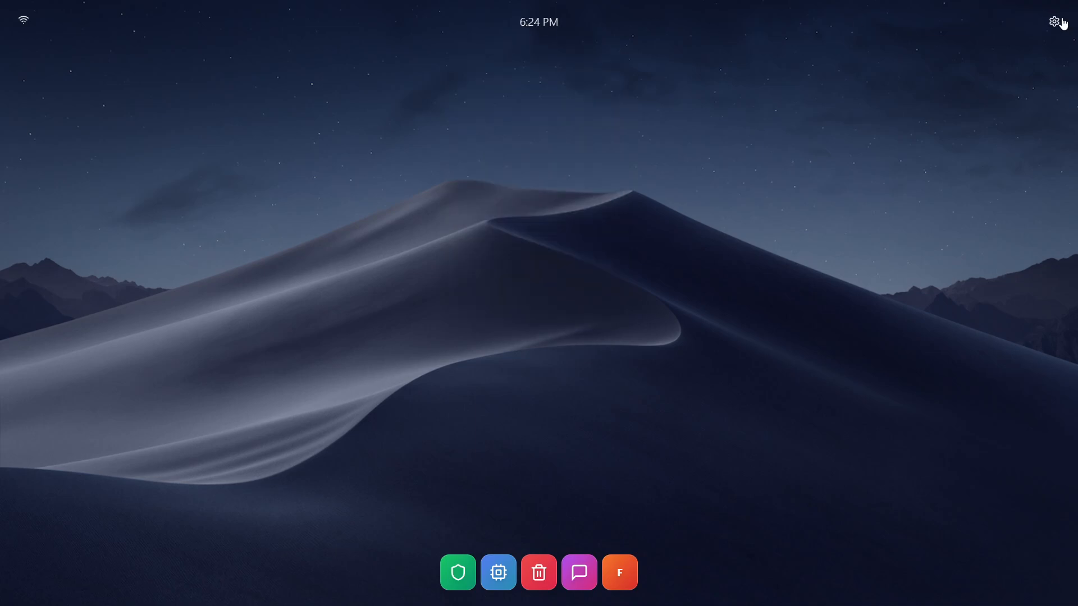
- Switch the loader wallpaper in Settings, ending on Sequoia Sunrise
click(1056, 21)
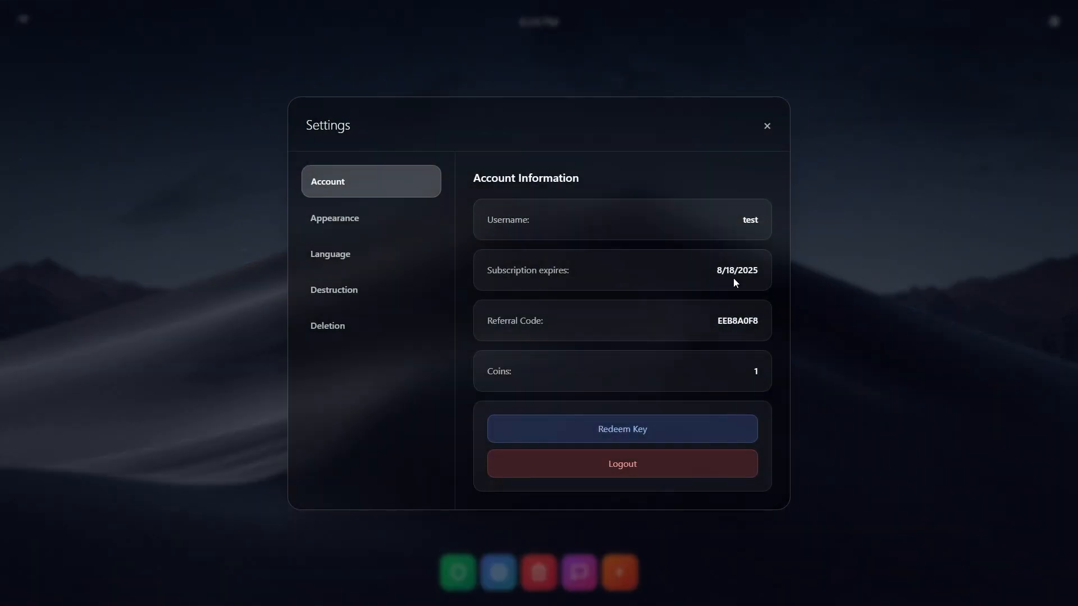
mouse_move(513, 328)
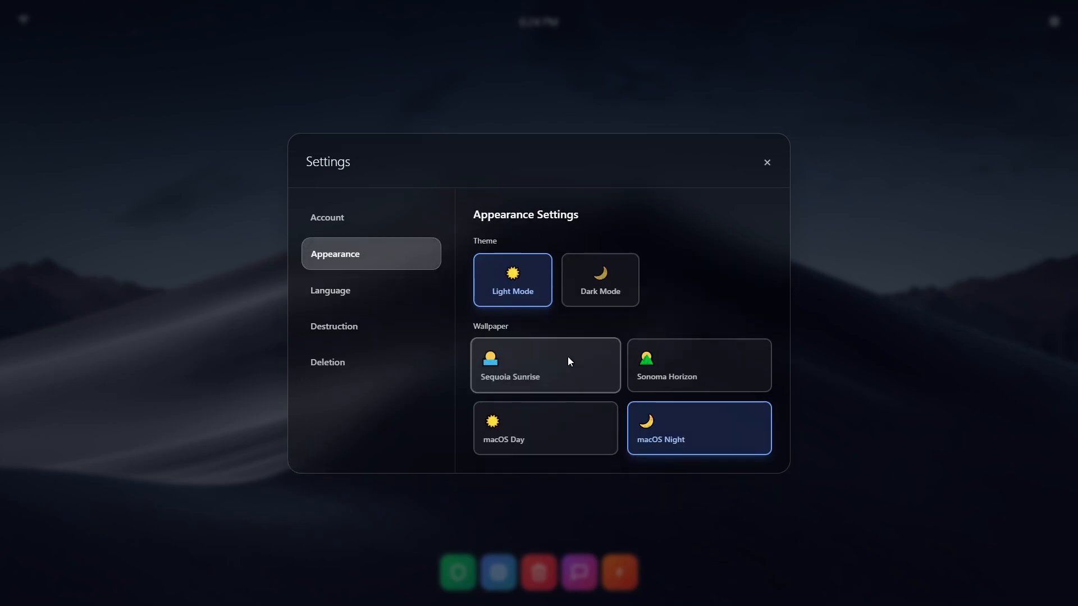
click(545, 365)
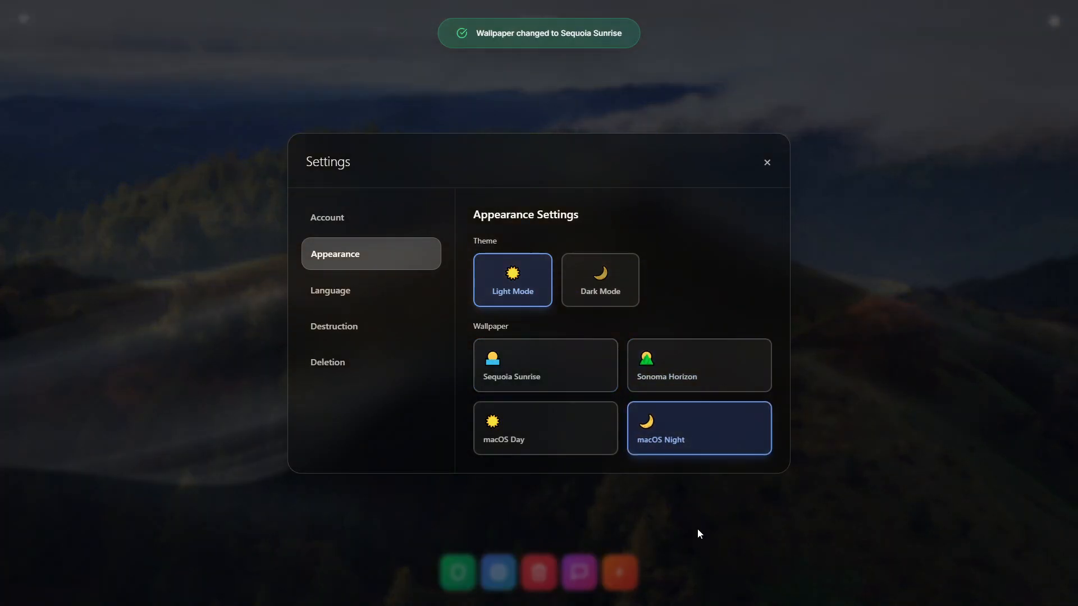
click(545, 365)
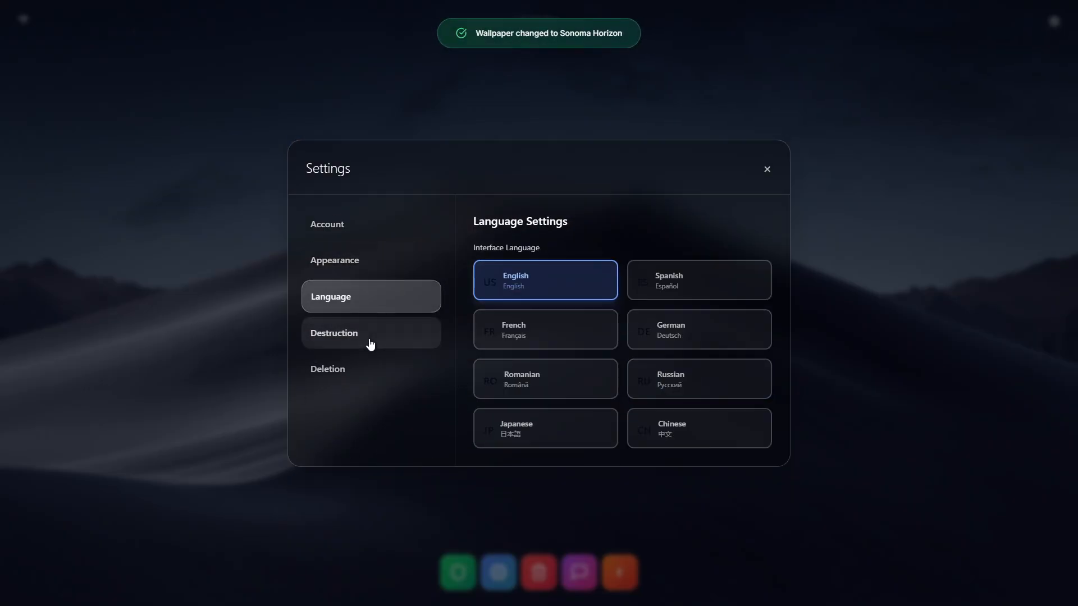
mouse_move(697, 280)
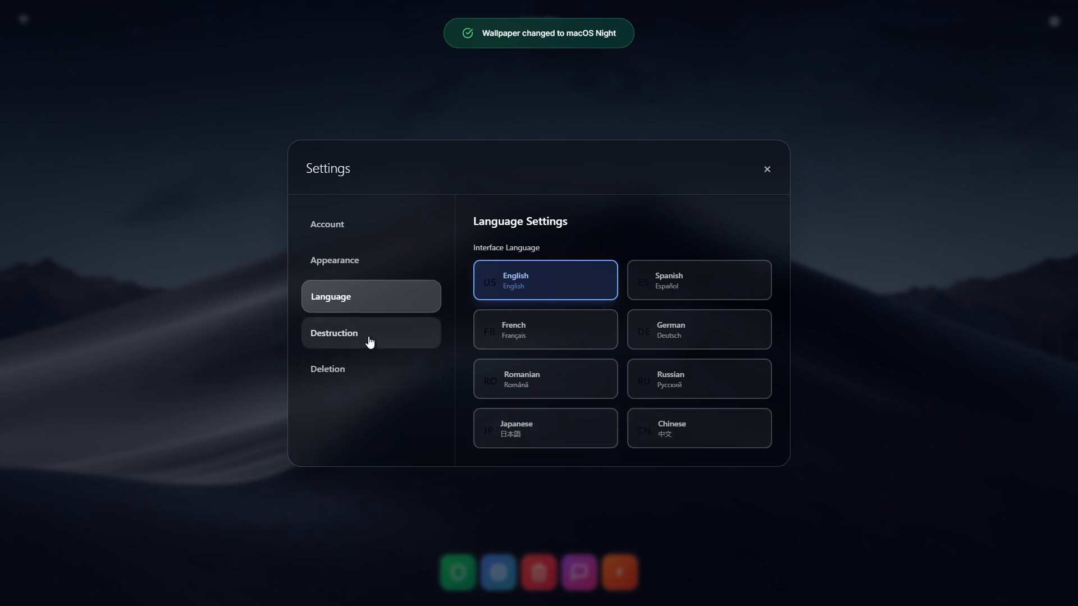
- Show the Account Deletion page under the Destruction settings
click(334, 332)
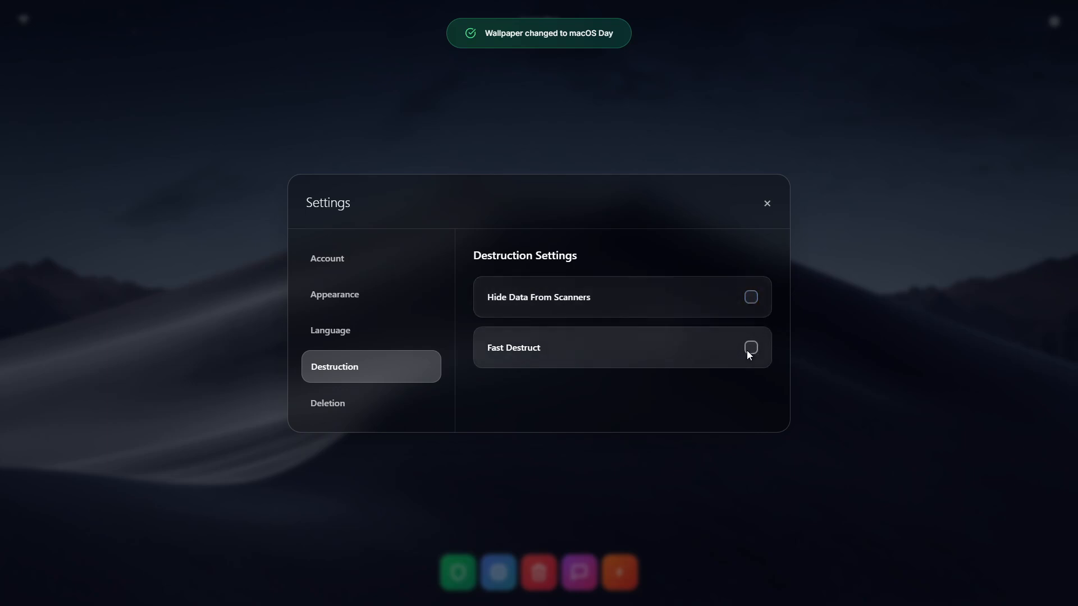
click(328, 403)
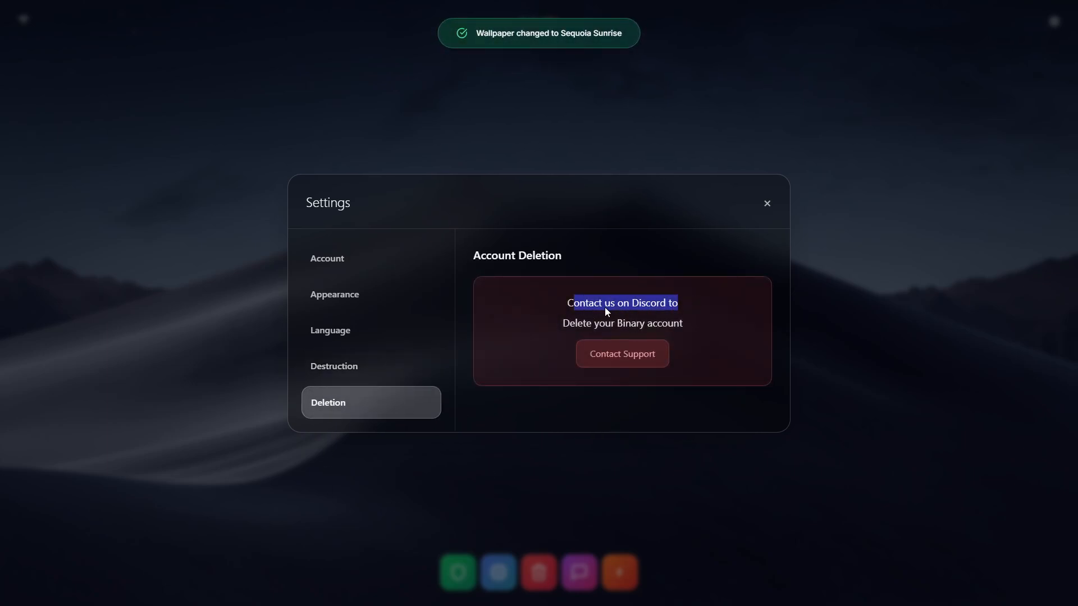
click(766, 204)
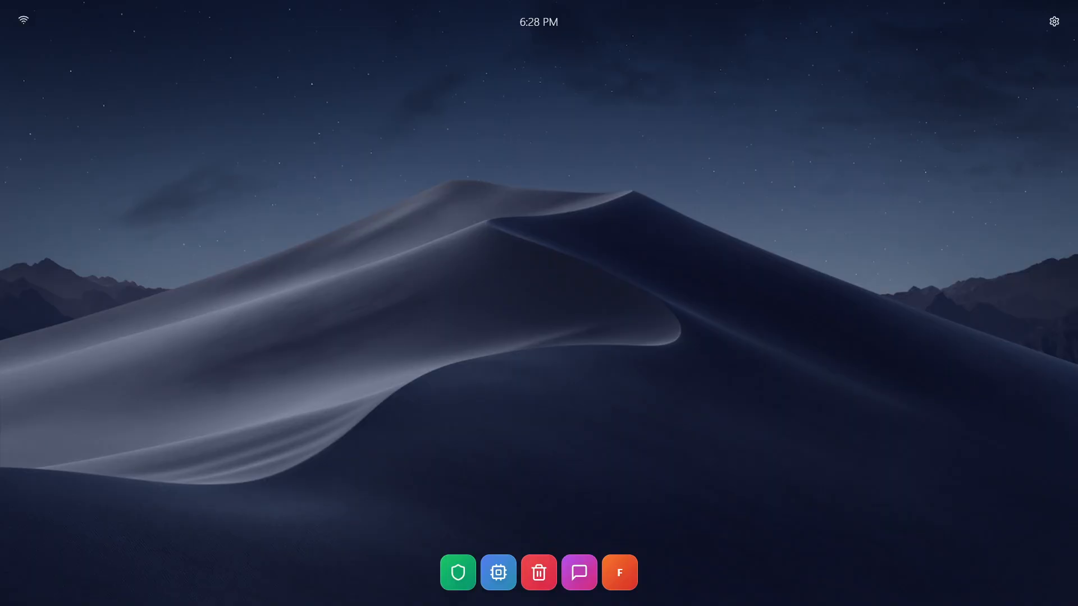
mouse_move(618, 571)
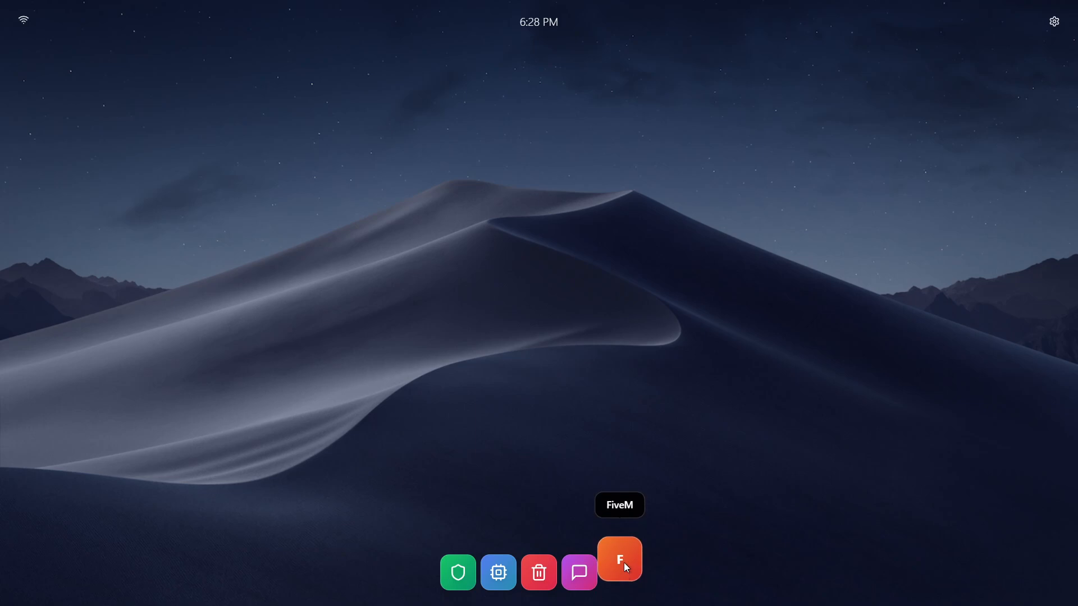
mouse_move(647, 460)
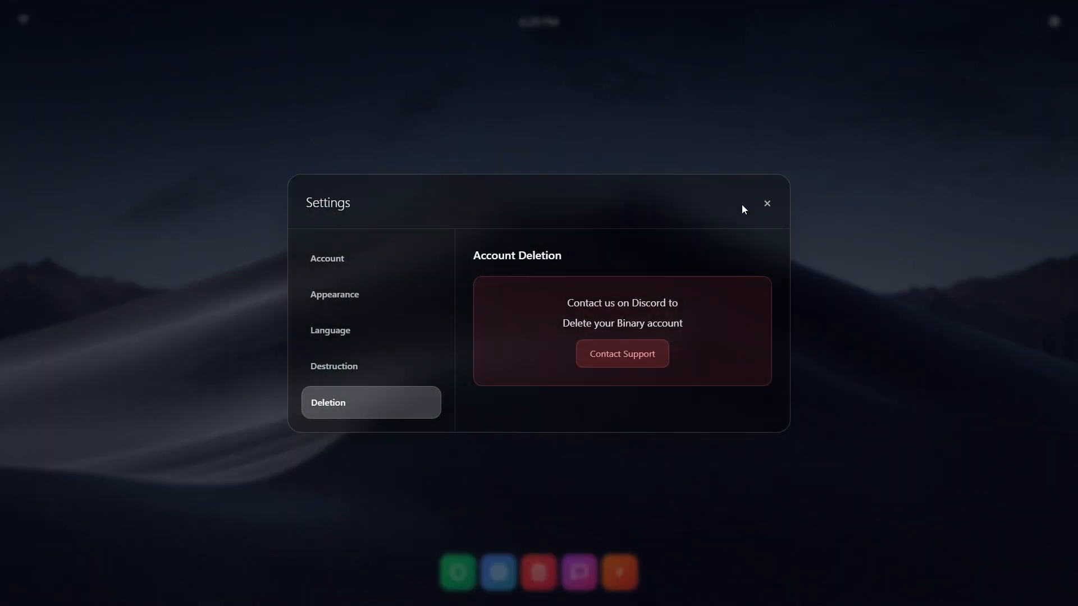
- Close the settings window and return to the empty sign-in screen
click(767, 203)
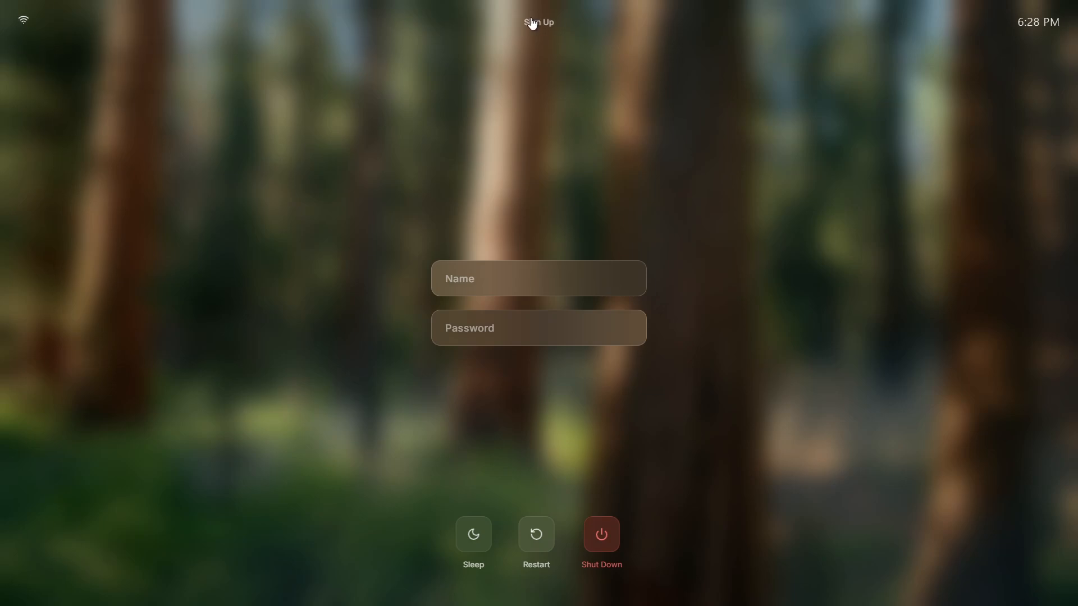
click(538, 22)
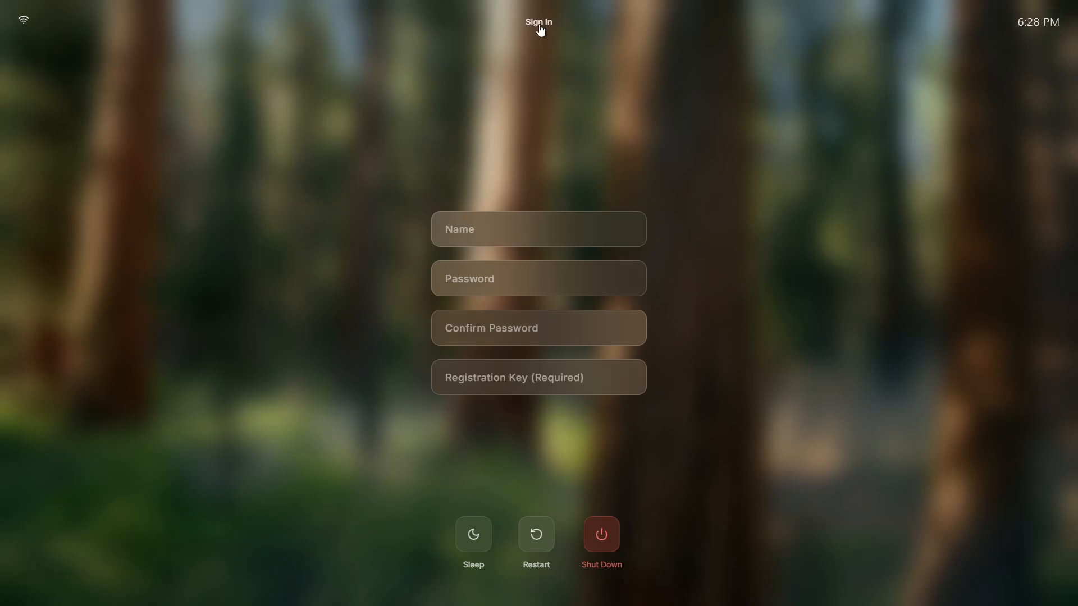
click(537, 229)
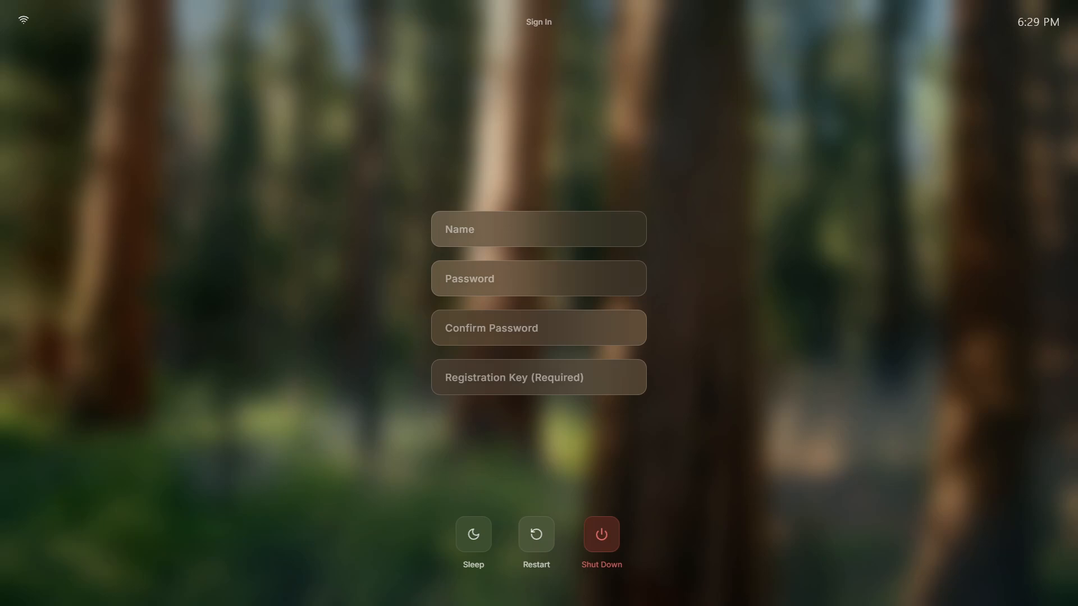
click(537, 229)
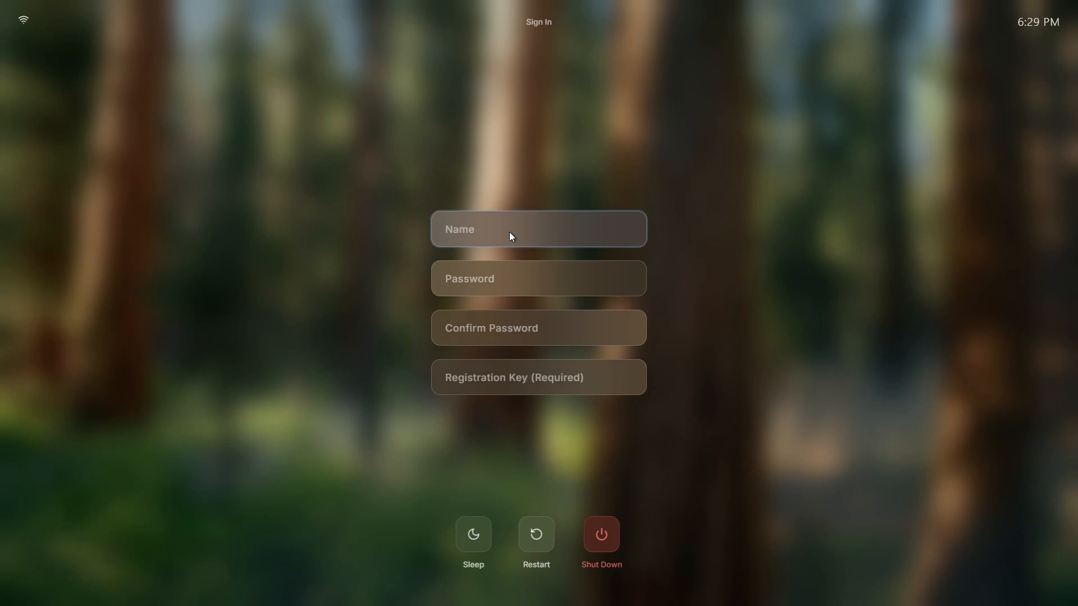
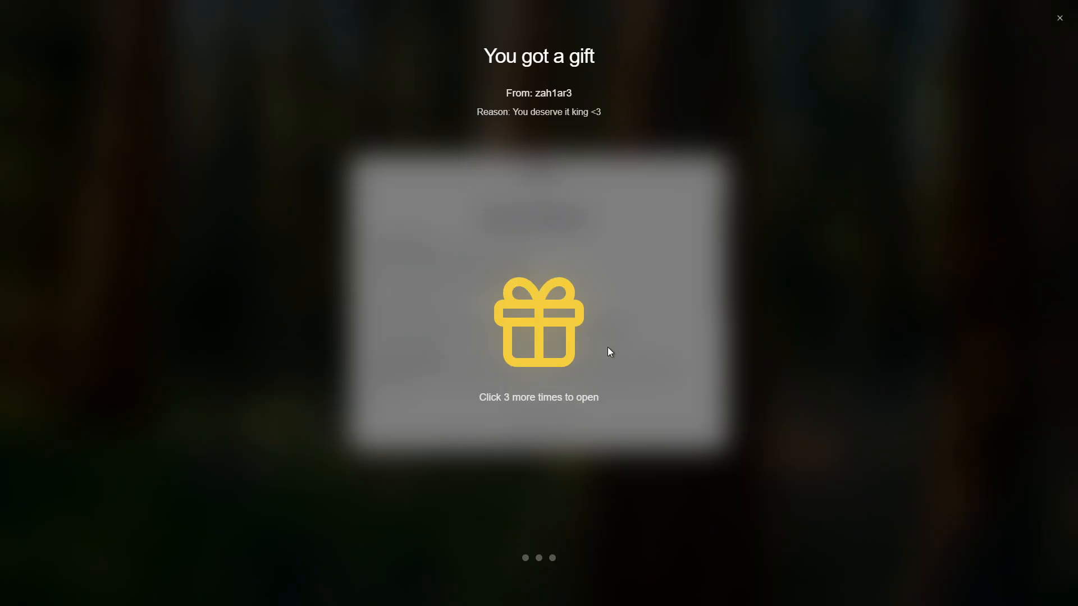
- Open the gift for one extra subscription day and scroll the Terms of Service to the end
click(538, 322)
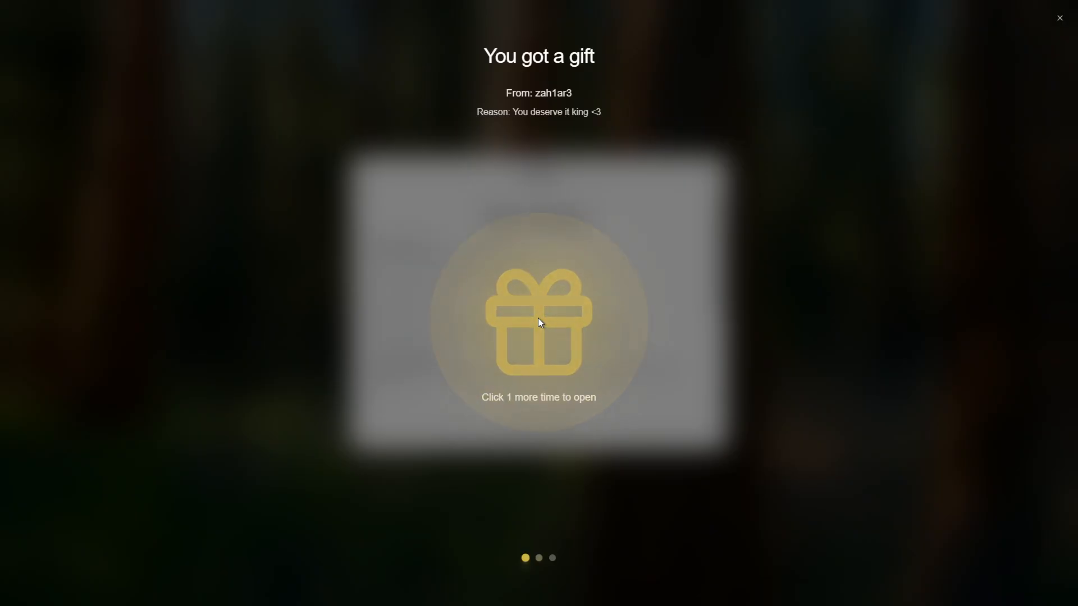
click(538, 322)
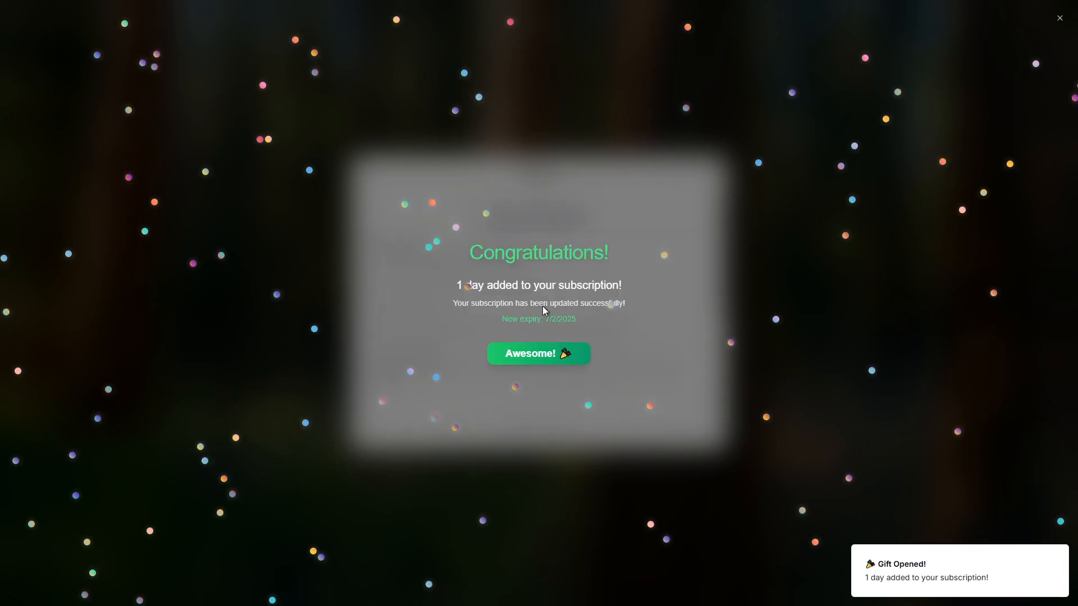
click(538, 354)
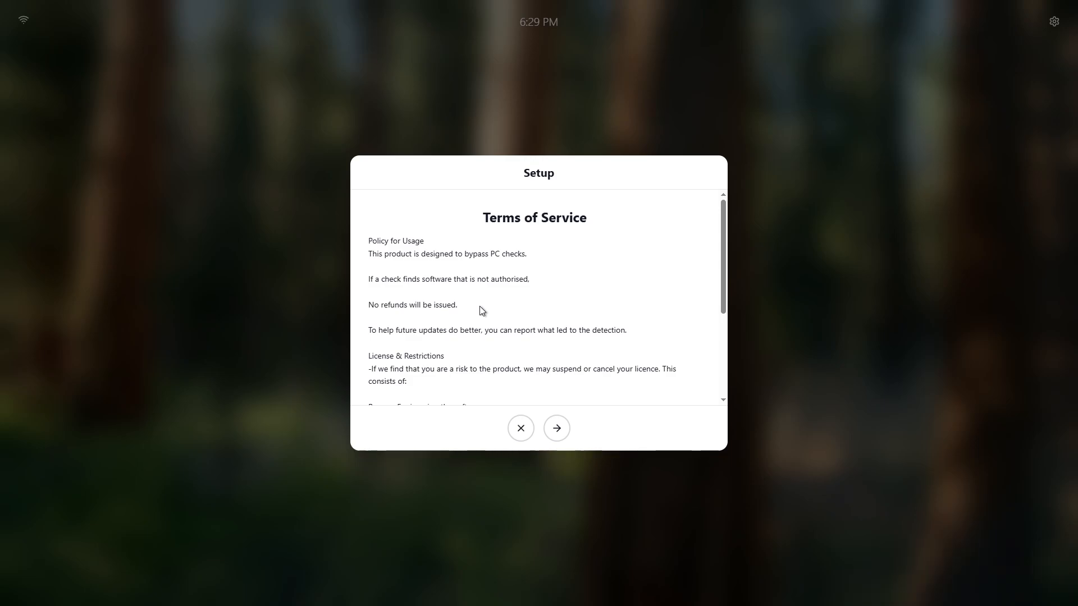
scroll(down, 3)
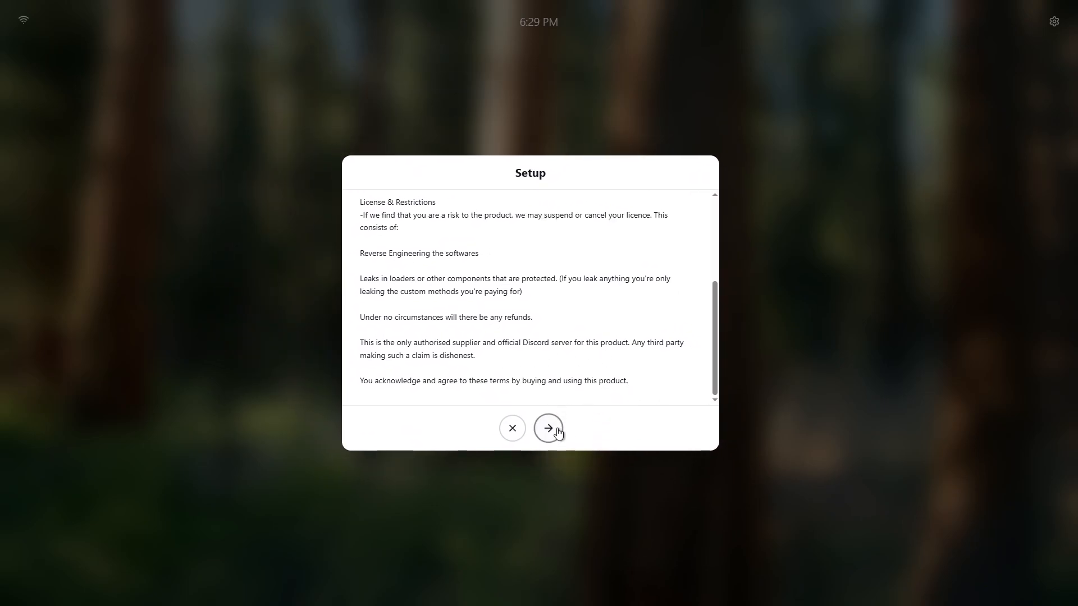
- Accept the terms and choose Mojave Day as the setup wallpaper over Mojave Night
click(548, 428)
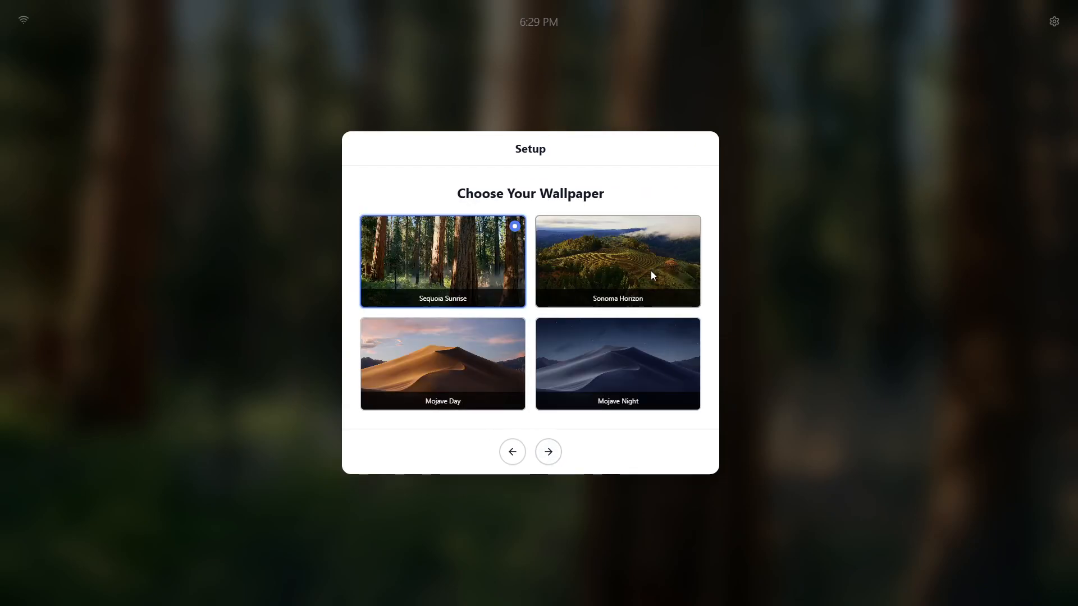
click(616, 362)
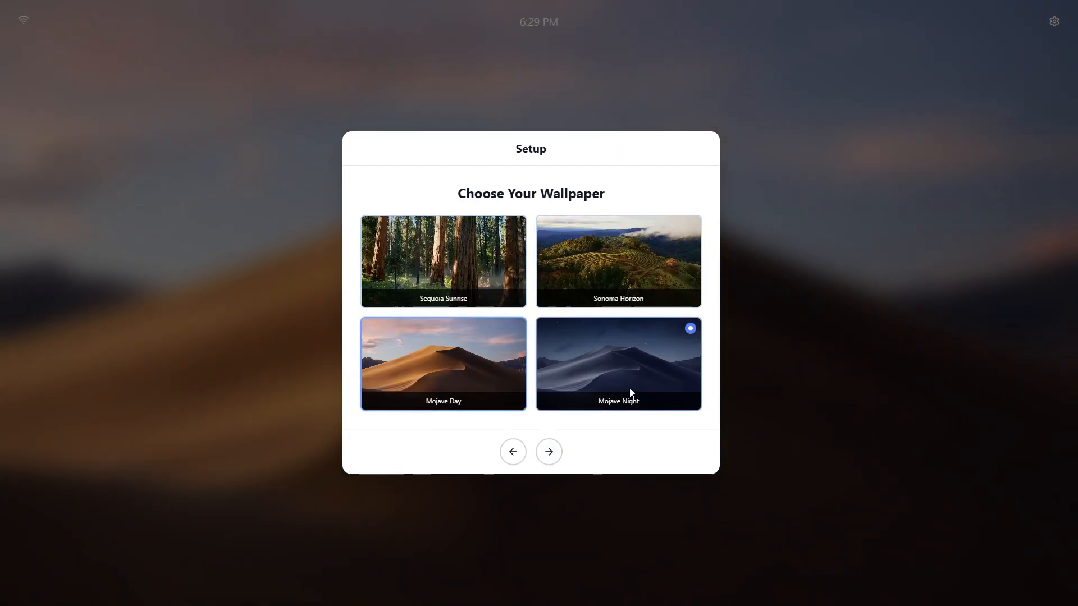
click(443, 363)
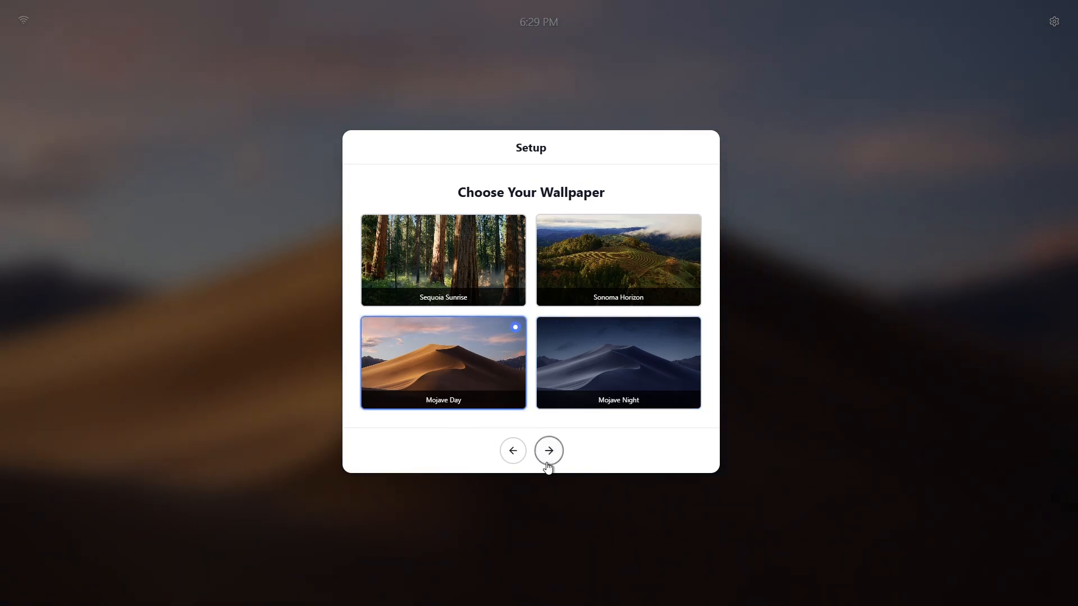
click(548, 451)
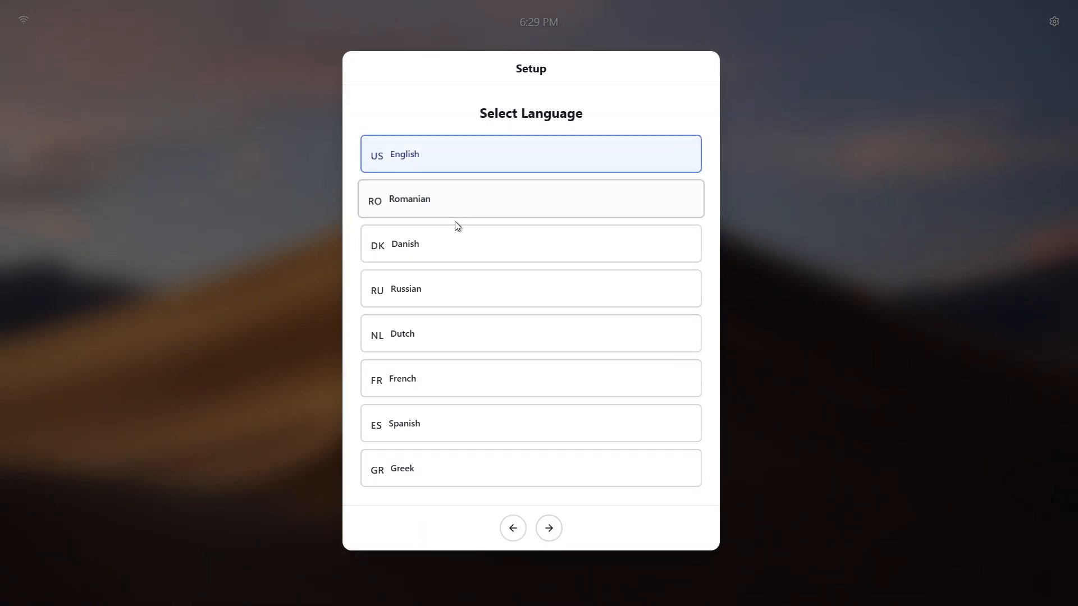
- Try French, keep English as the language, and move setup to the theme choice
click(531, 378)
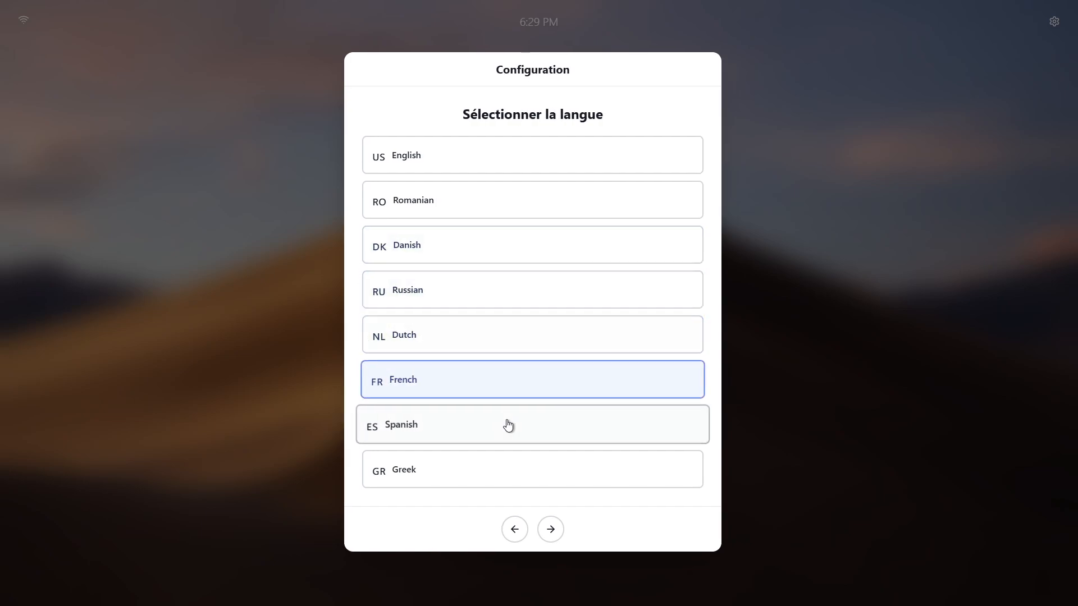
click(531, 155)
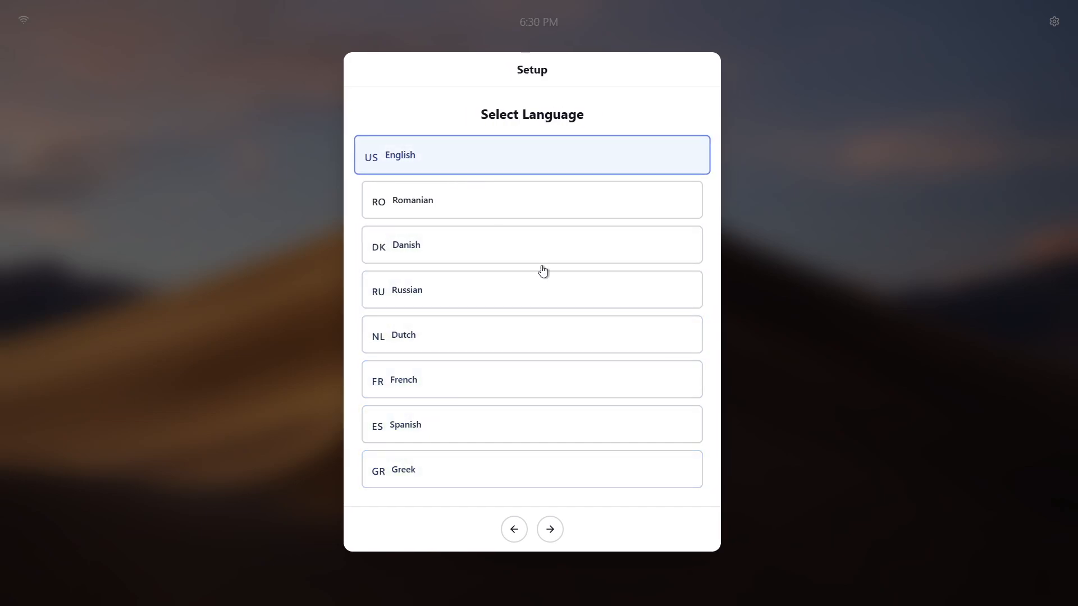
click(549, 529)
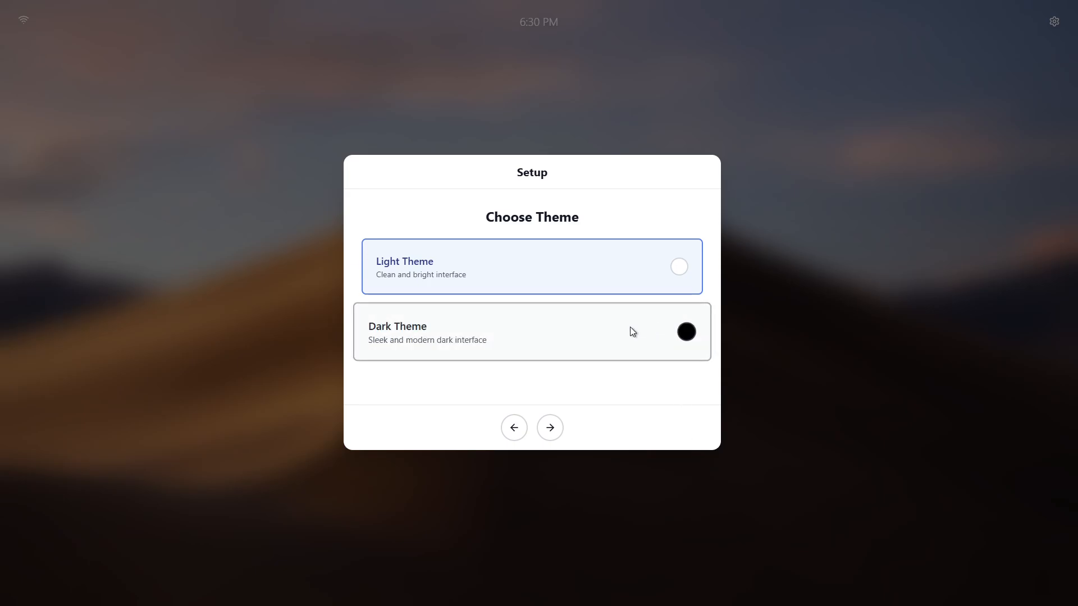
- Apply the dark theme and pass the referral step with no code to finish setup
click(531, 333)
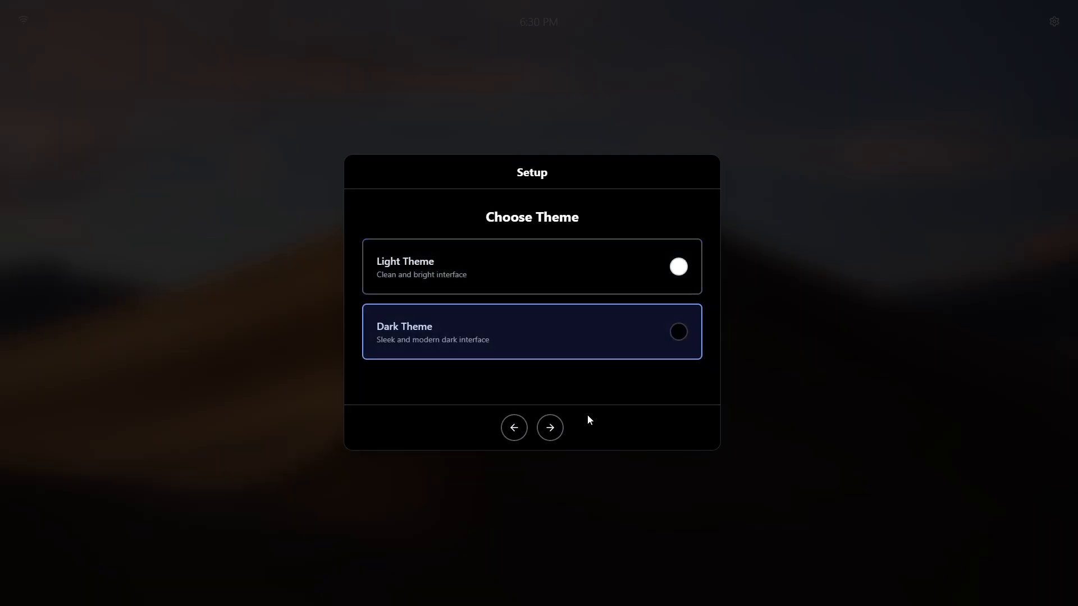
click(549, 427)
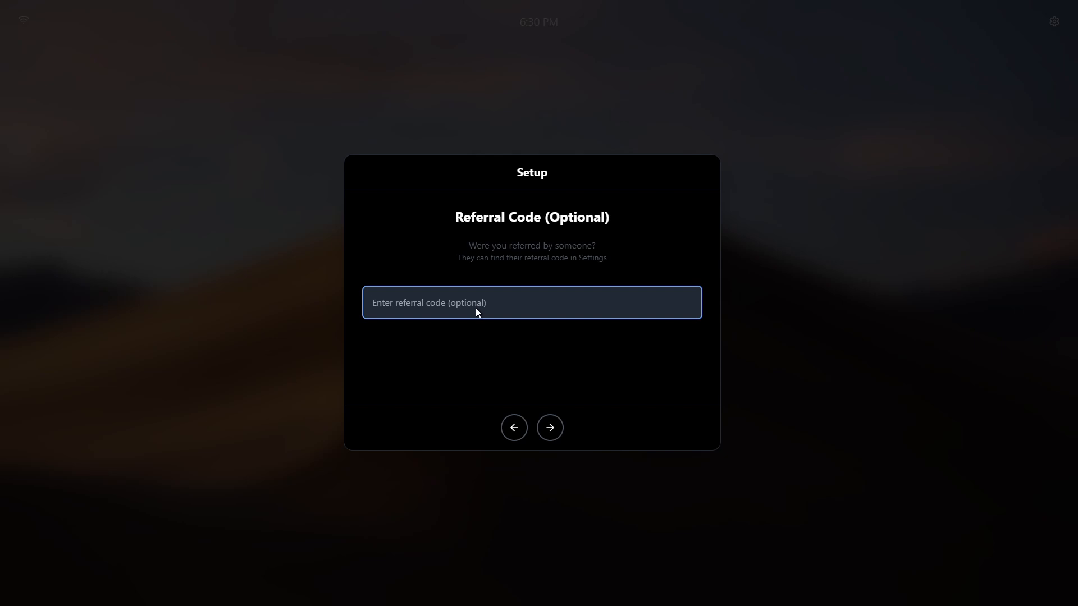
click(549, 427)
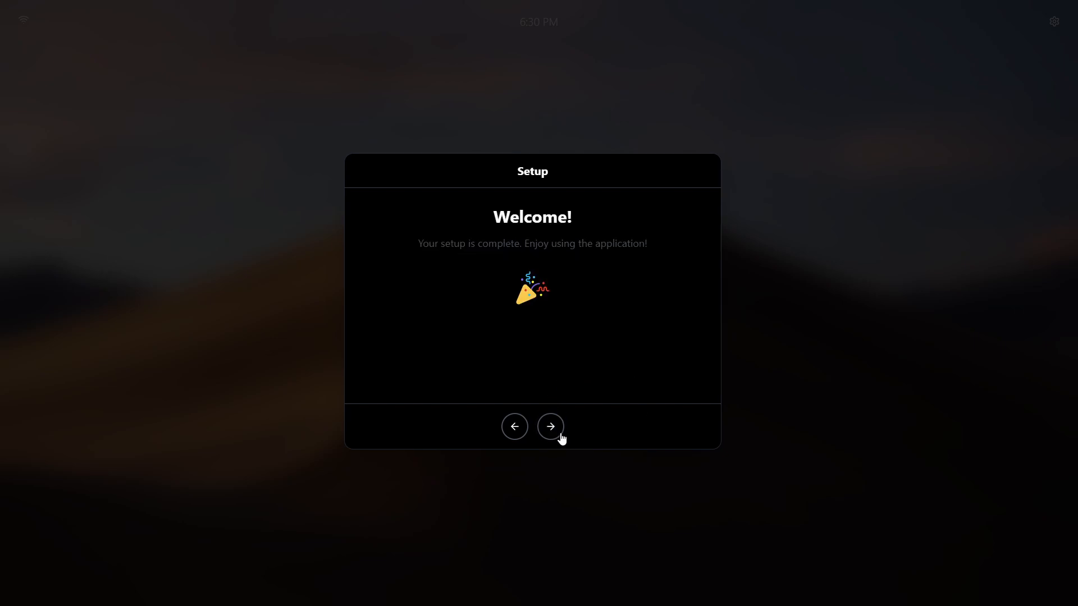
- Leave the setup wizard and shut the system down from the sign-in screen
click(549, 427)
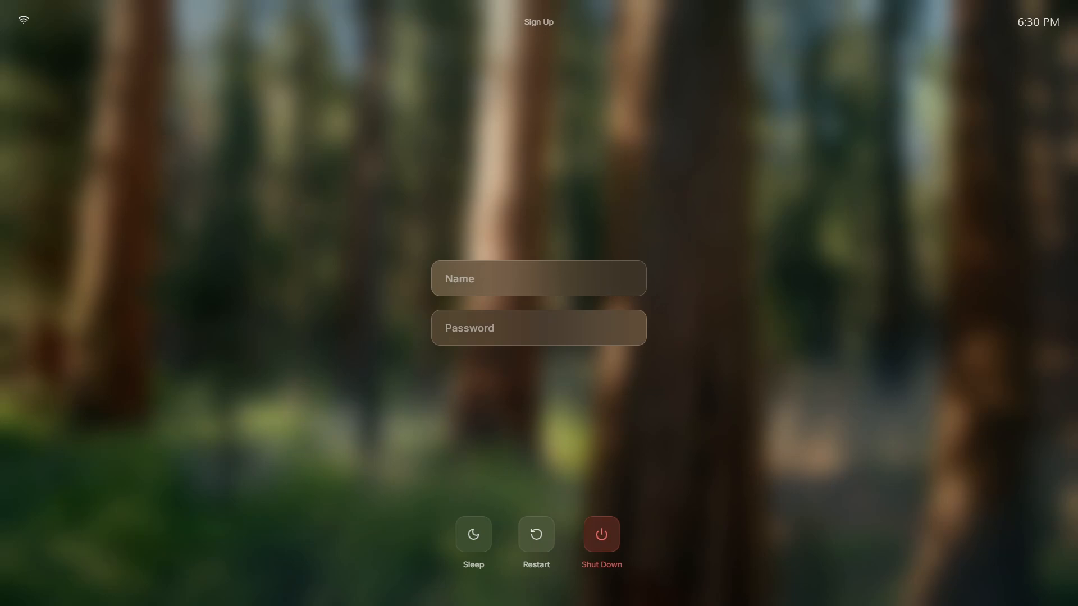
click(600, 534)
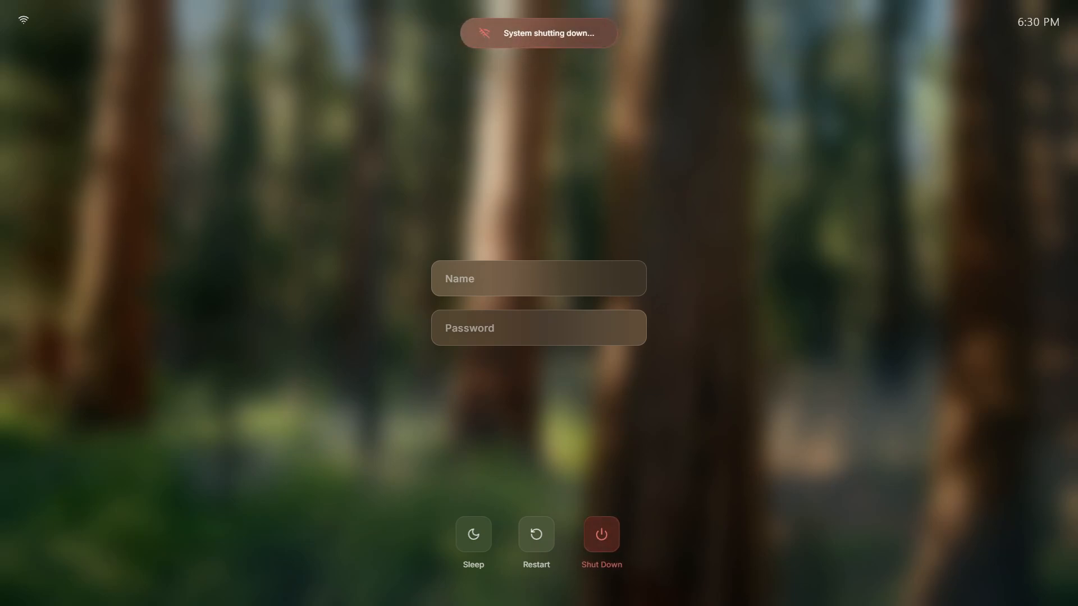